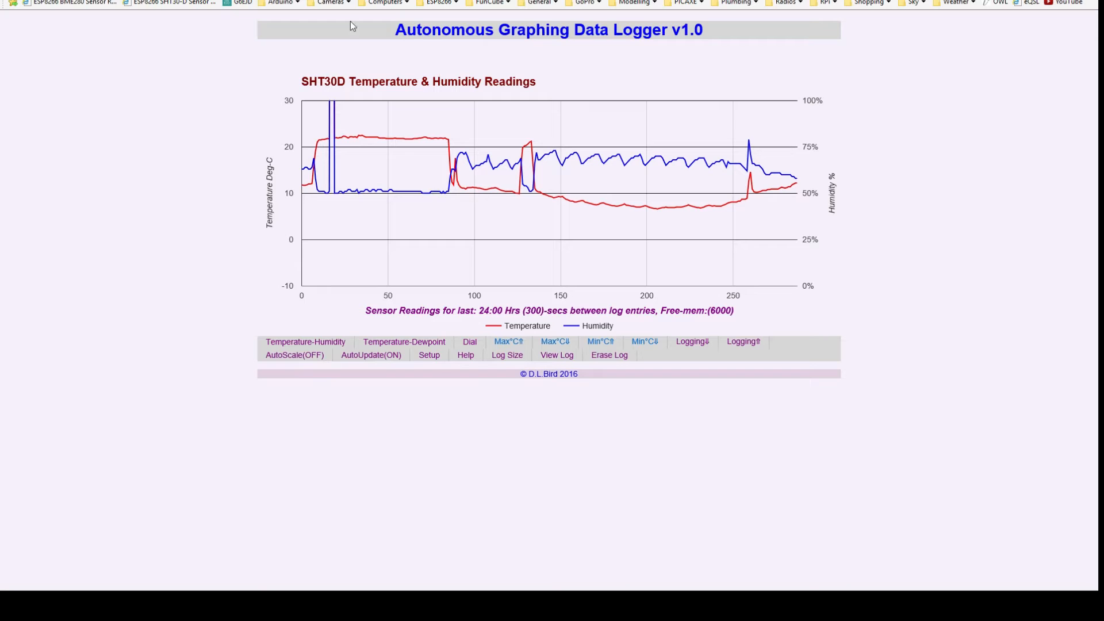
# Go to System Setup and select the minimum temperature axis field
pyautogui.click(429, 355)
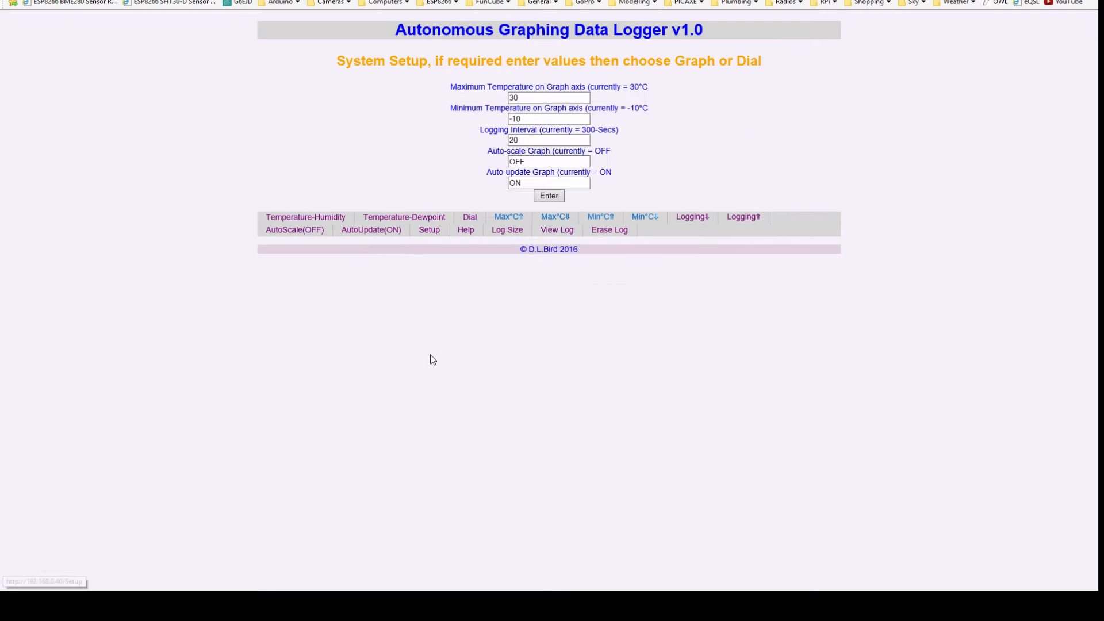
pyautogui.click(548, 119)
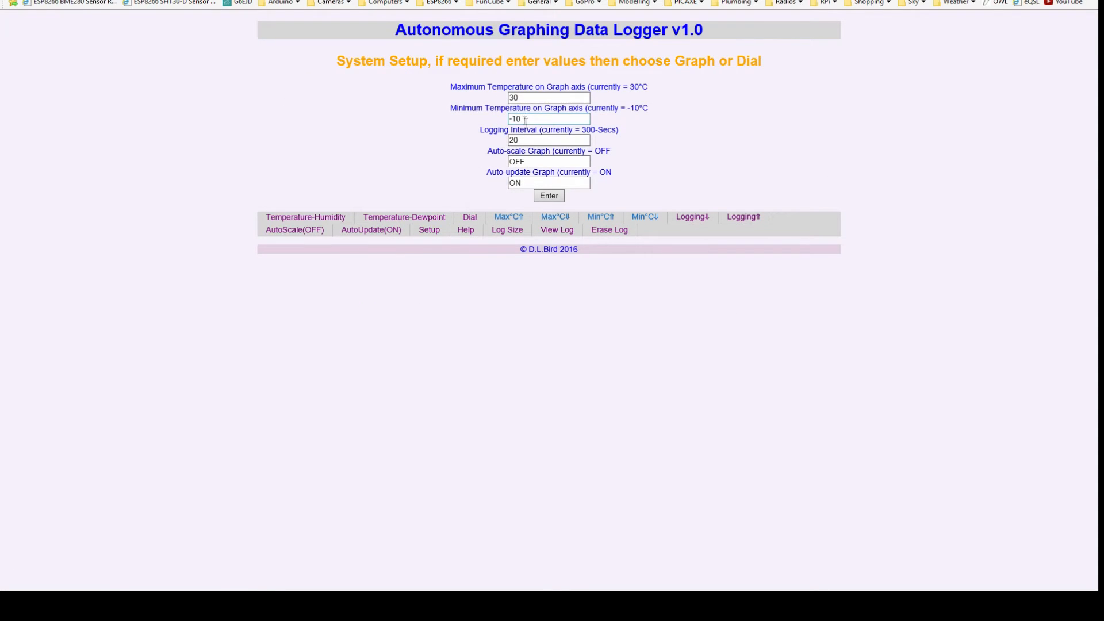
pyautogui.click(548, 183)
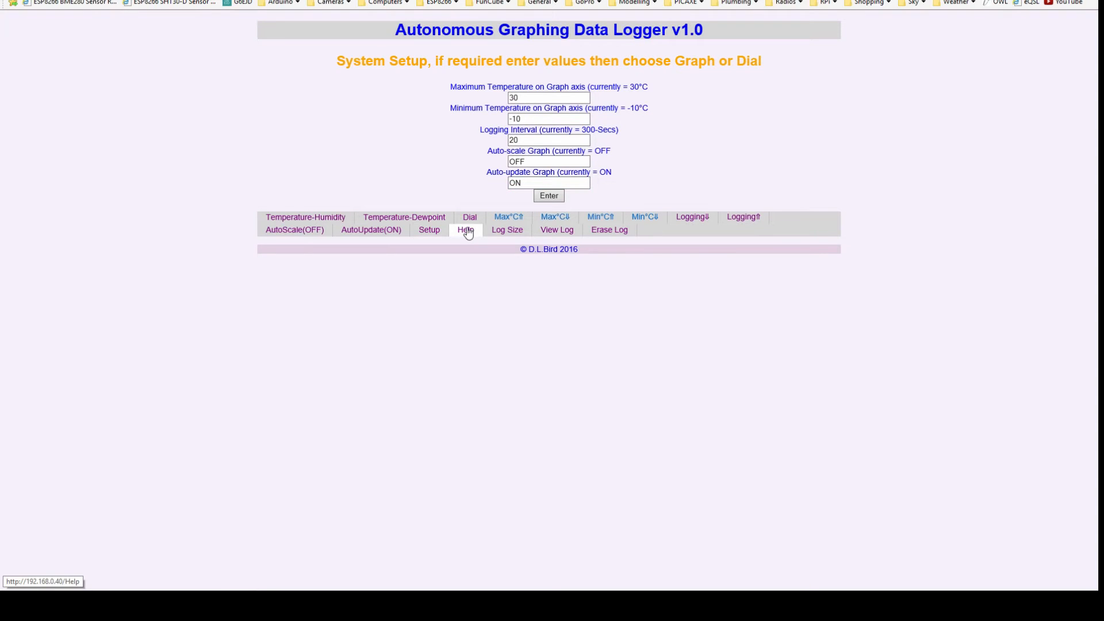
# View the Help page, then the Log Size page reporting 84834 Bytes
pyautogui.click(465, 230)
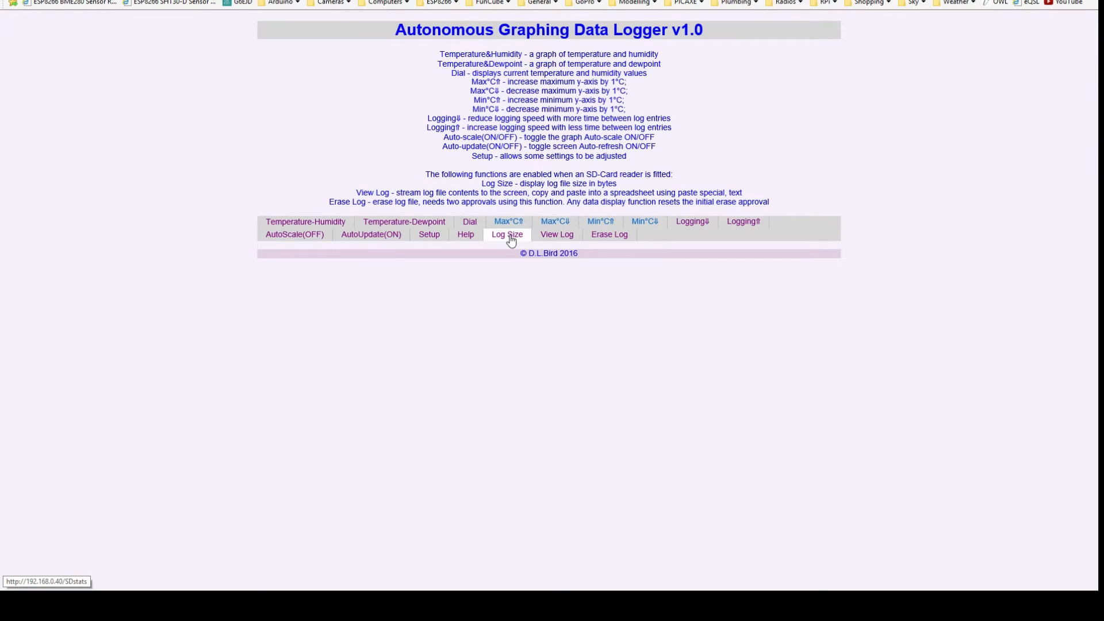
pyautogui.click(506, 234)
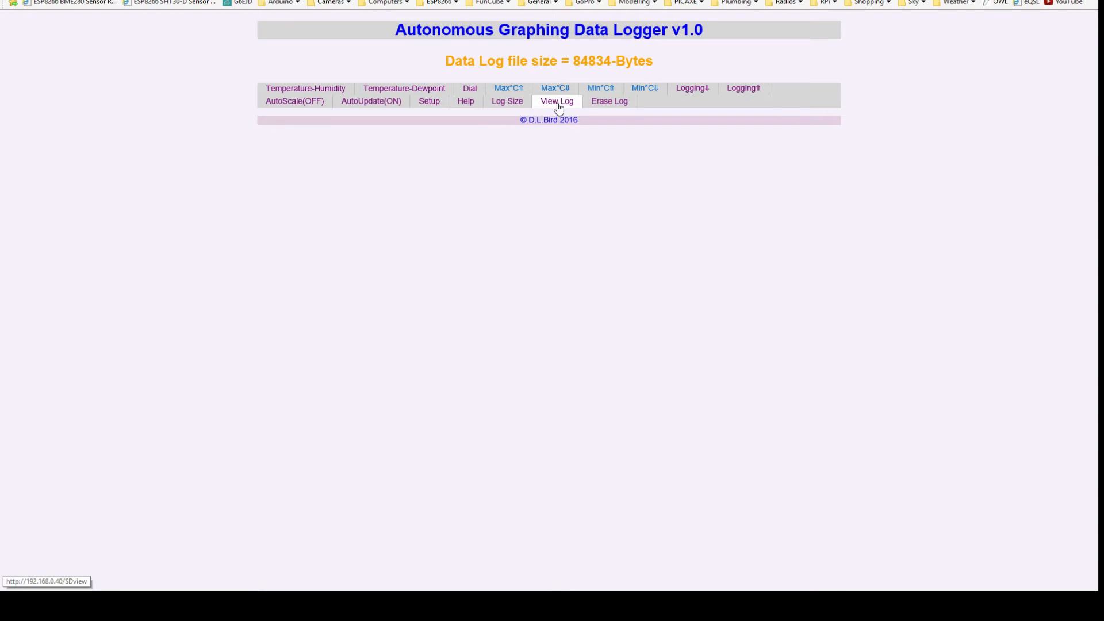
pyautogui.click(556, 101)
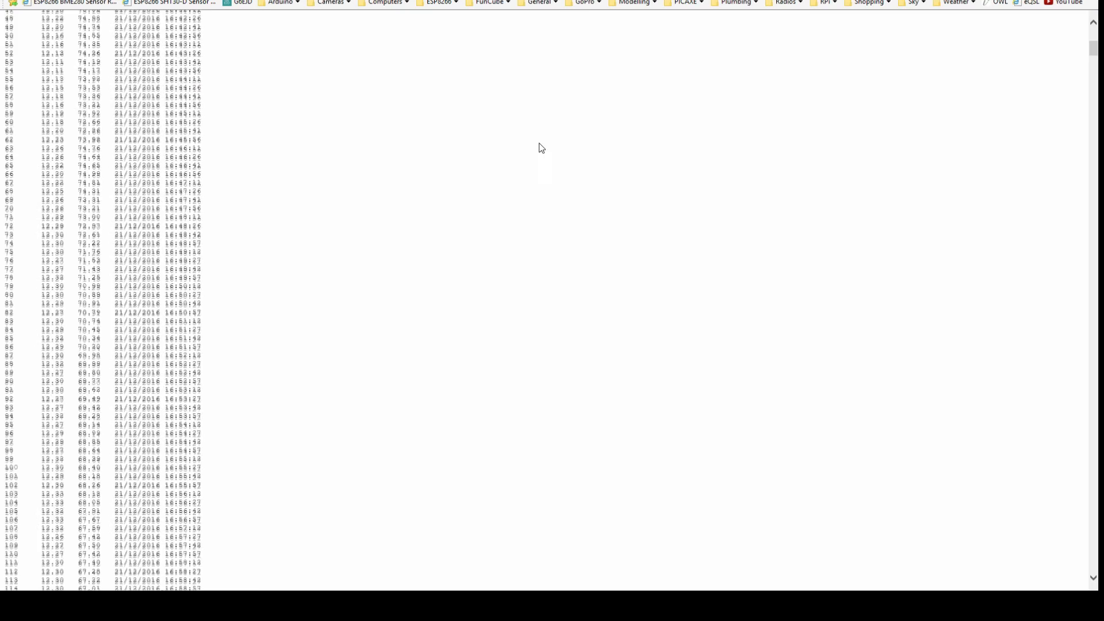
pyautogui.scroll(-3)
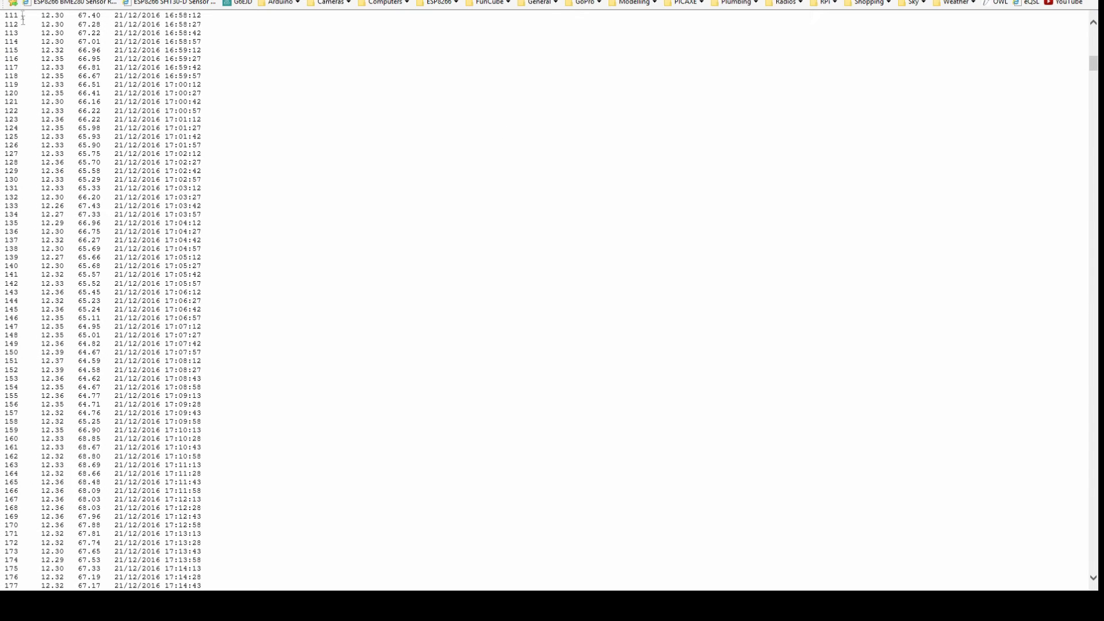
pyautogui.moveTo(51, 47)
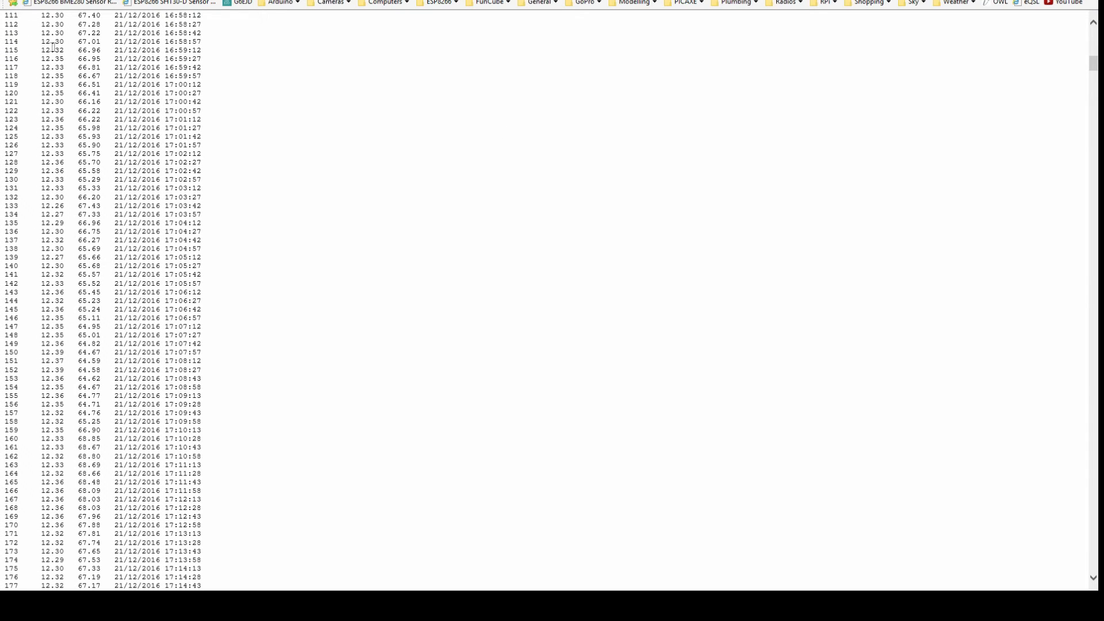
pyautogui.moveTo(129, 58)
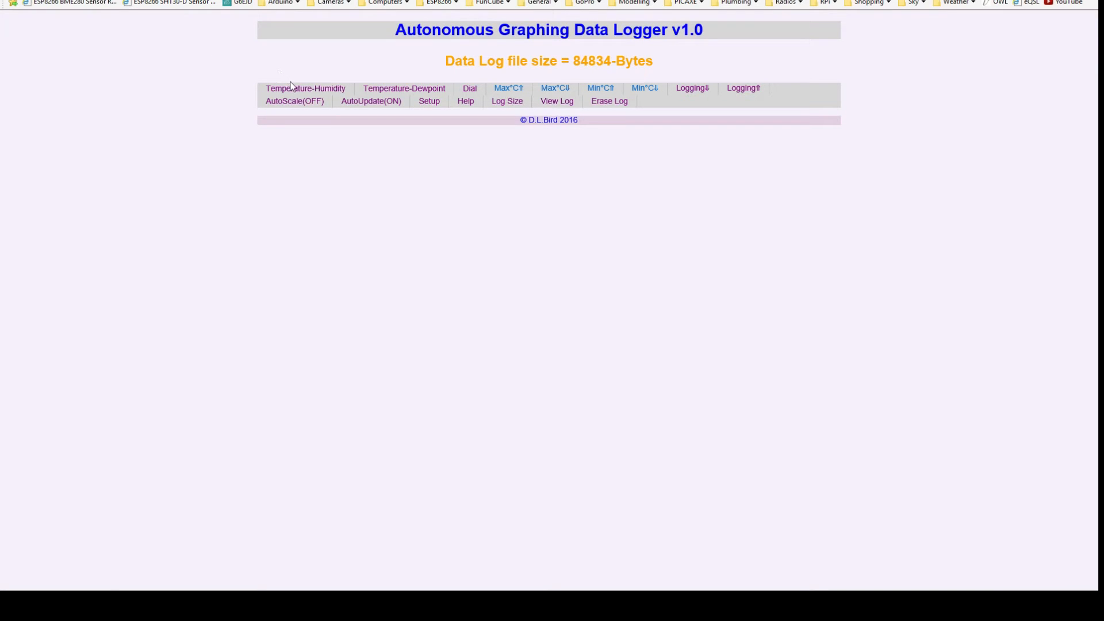
pyautogui.moveTo(306, 88)
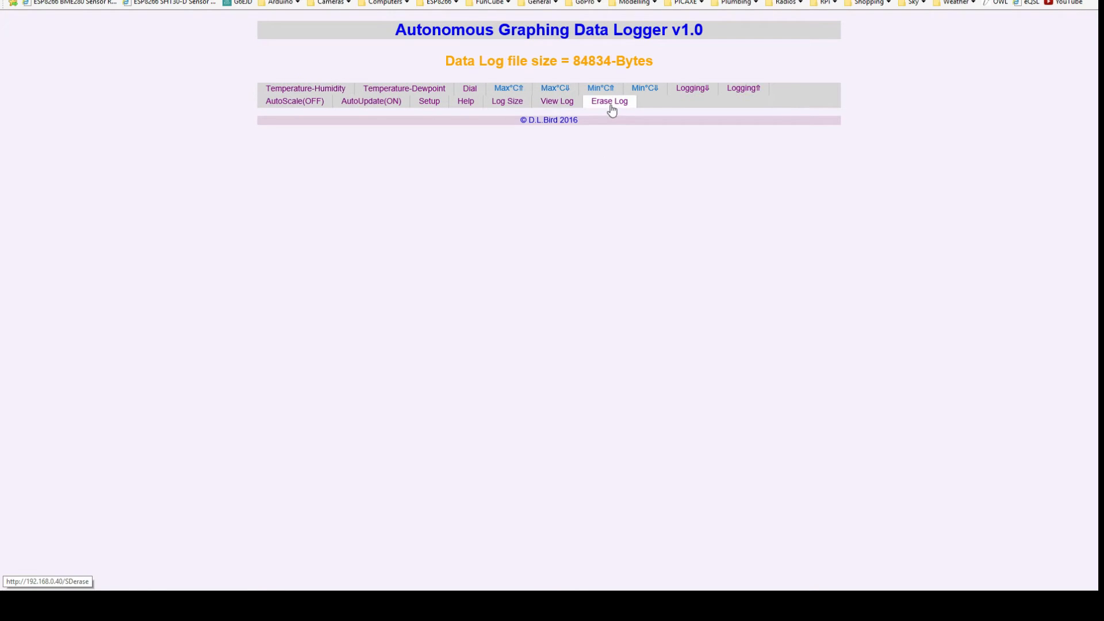
pyautogui.moveTo(403, 89)
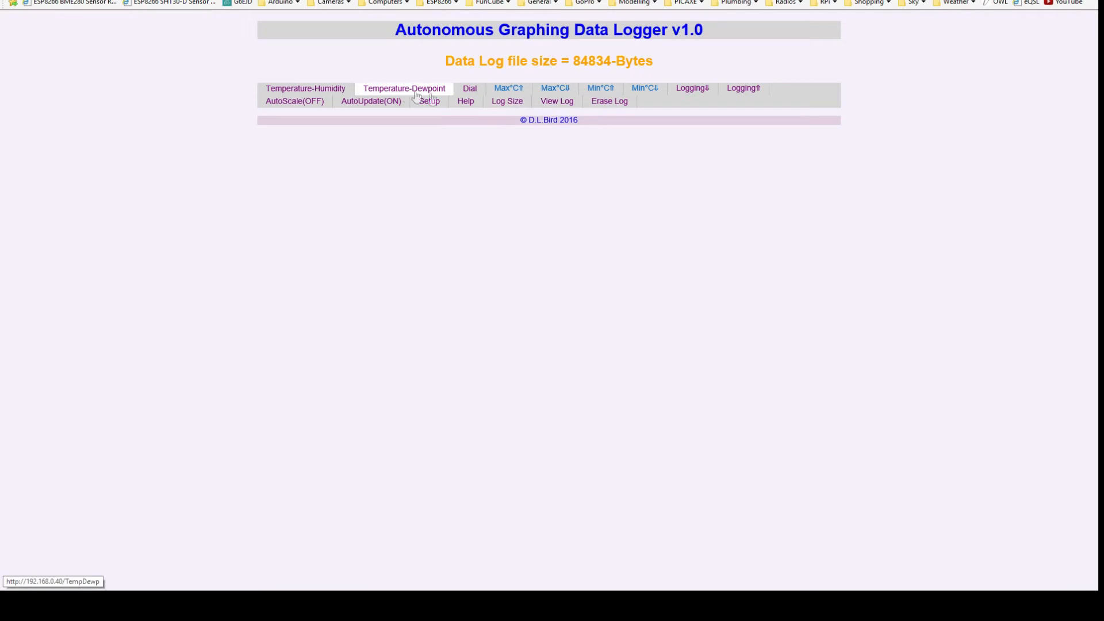
# Return to the SHT30D temperature and humidity graph for the last 24 hours
pyautogui.click(304, 89)
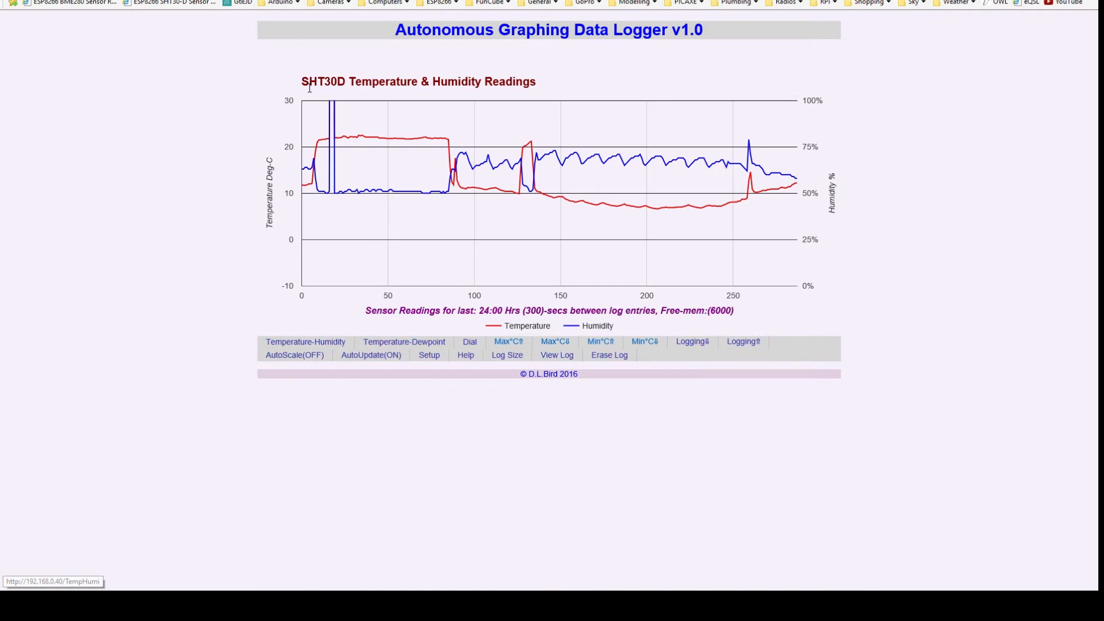
pyautogui.moveTo(324, 120)
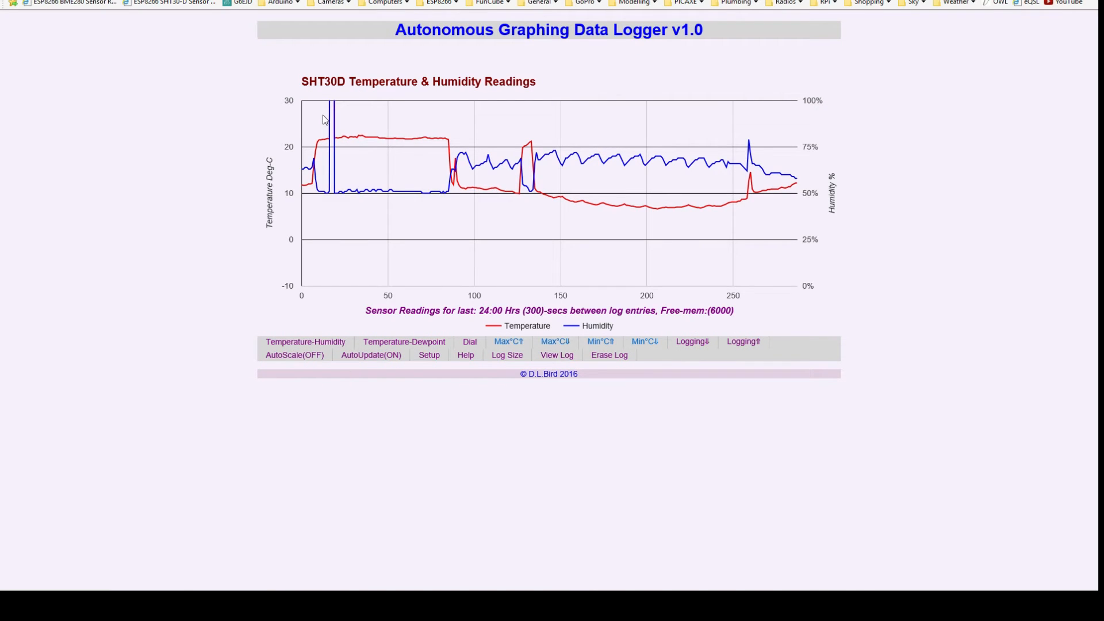
pyautogui.moveTo(800, 186)
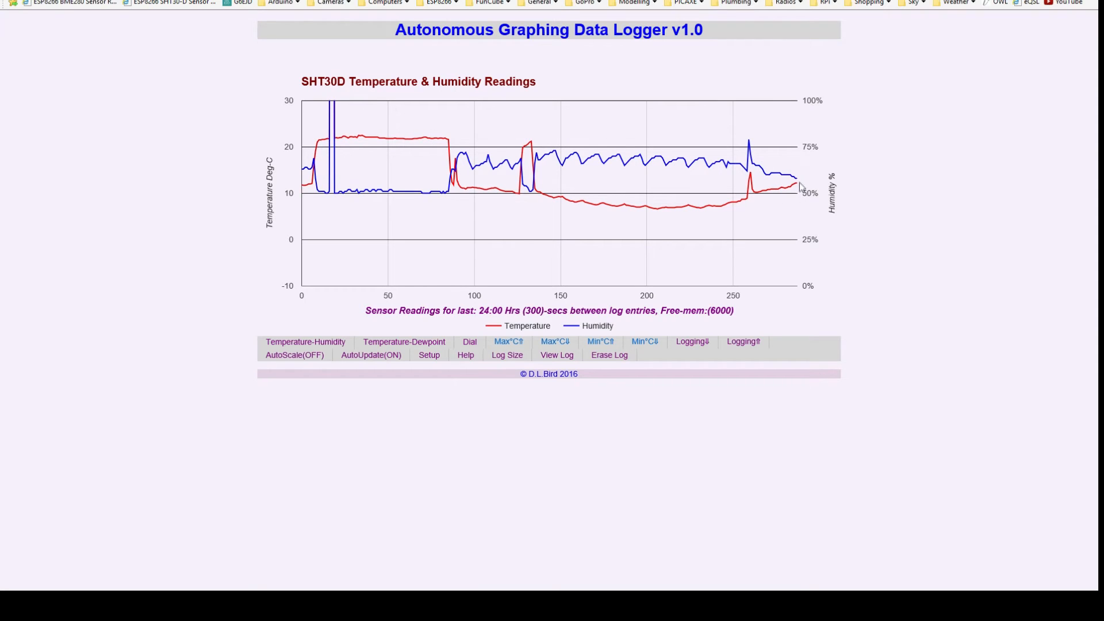
pyautogui.moveTo(796, 179)
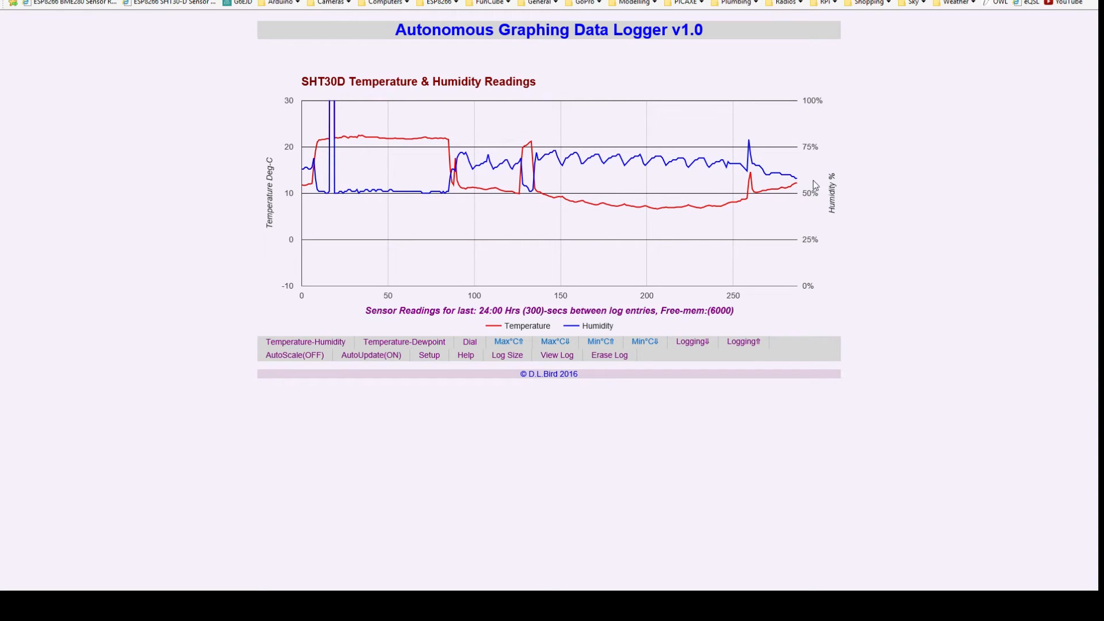
pyautogui.moveTo(797, 178)
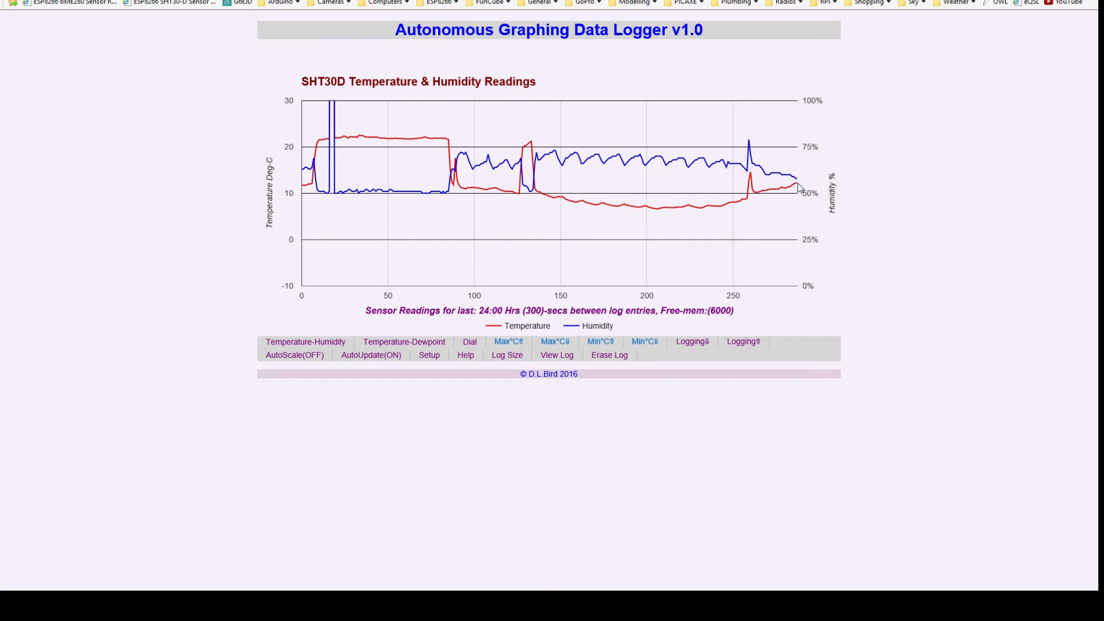
pyautogui.moveTo(798, 184)
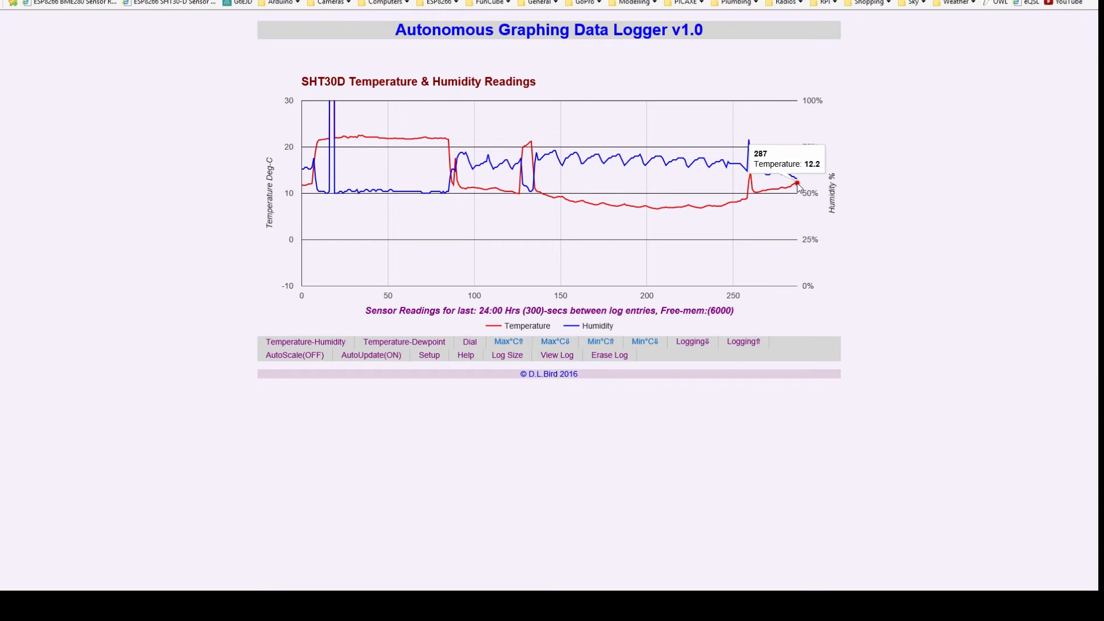
pyautogui.moveTo(667, 285)
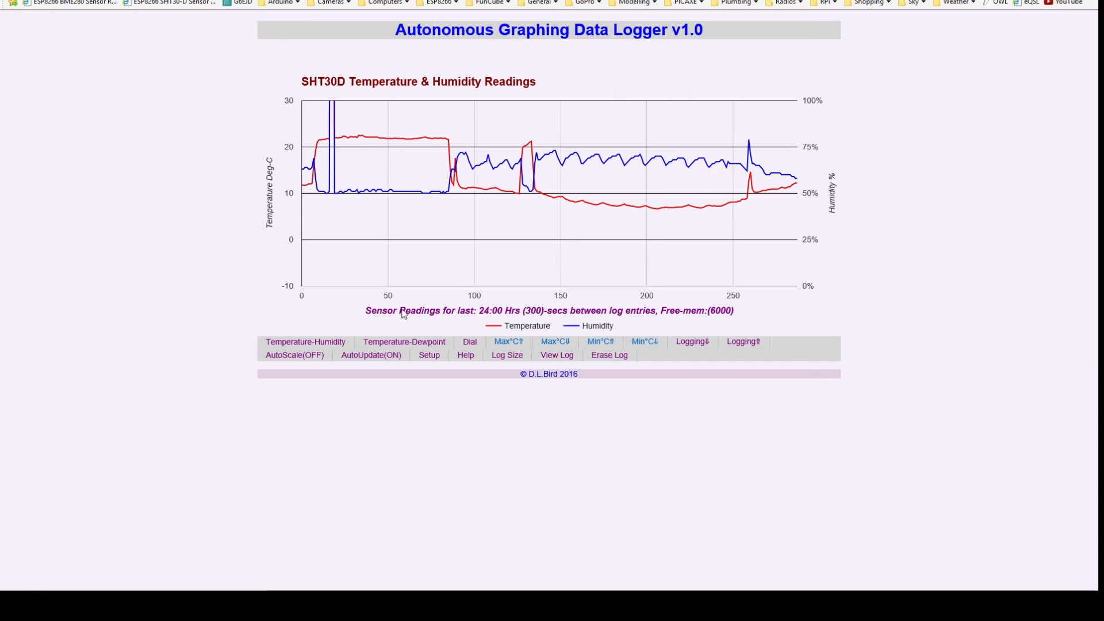
pyautogui.moveTo(490, 314)
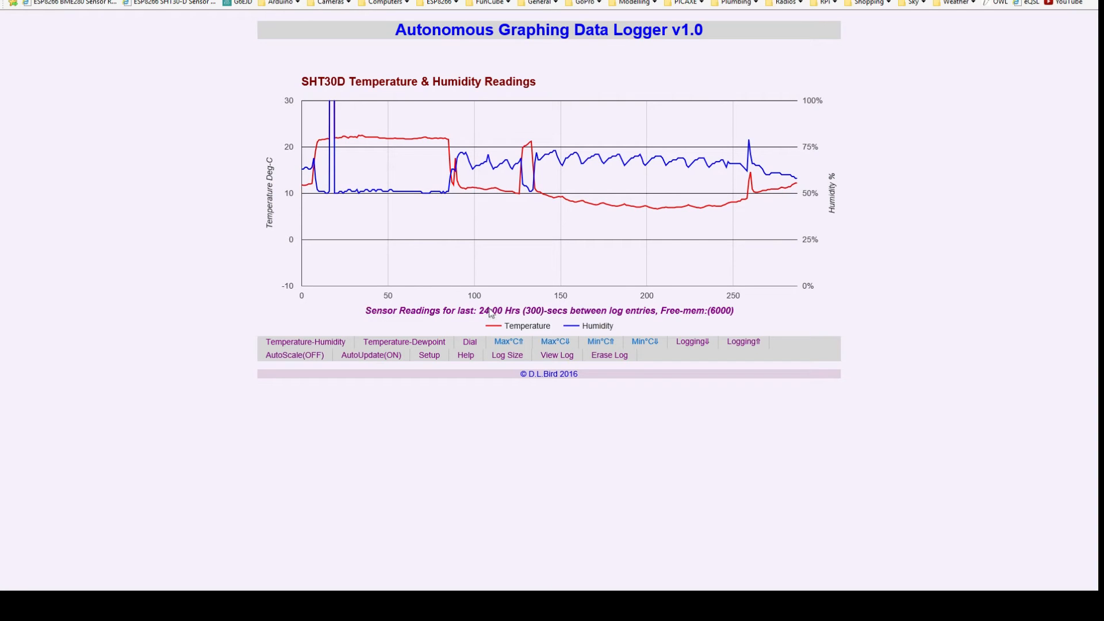
pyautogui.moveTo(801, 295)
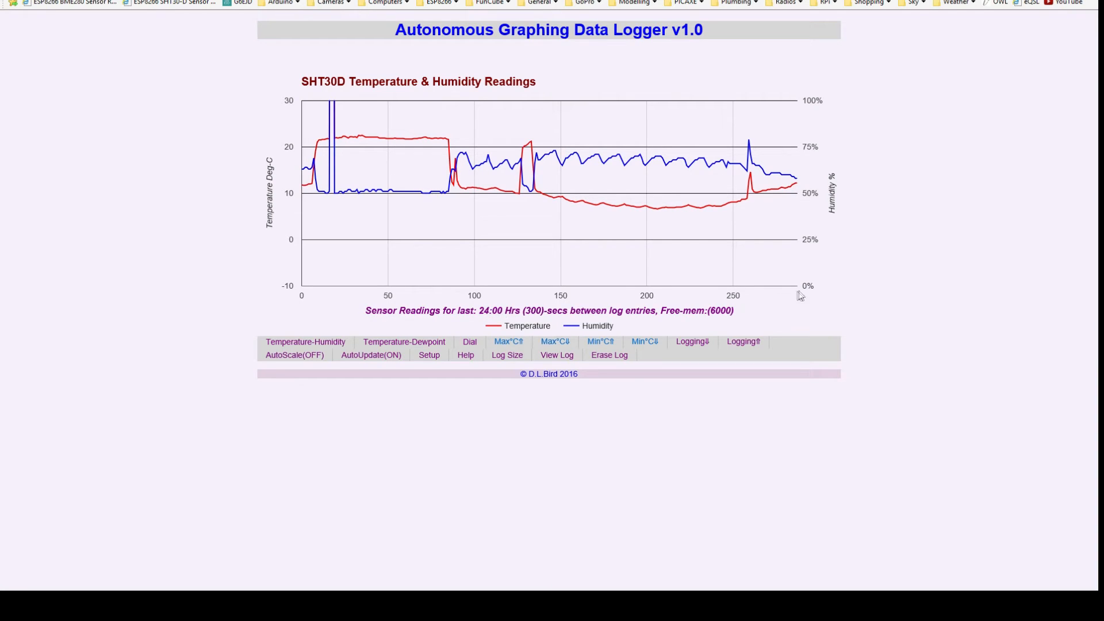
pyautogui.moveTo(303, 244)
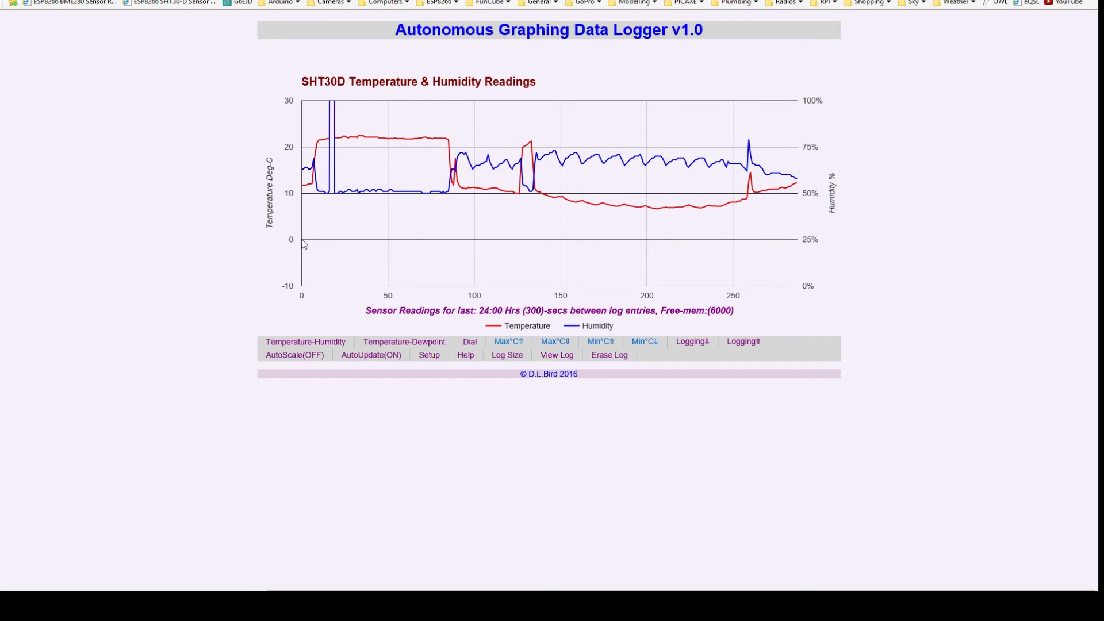
pyautogui.moveTo(536, 318)
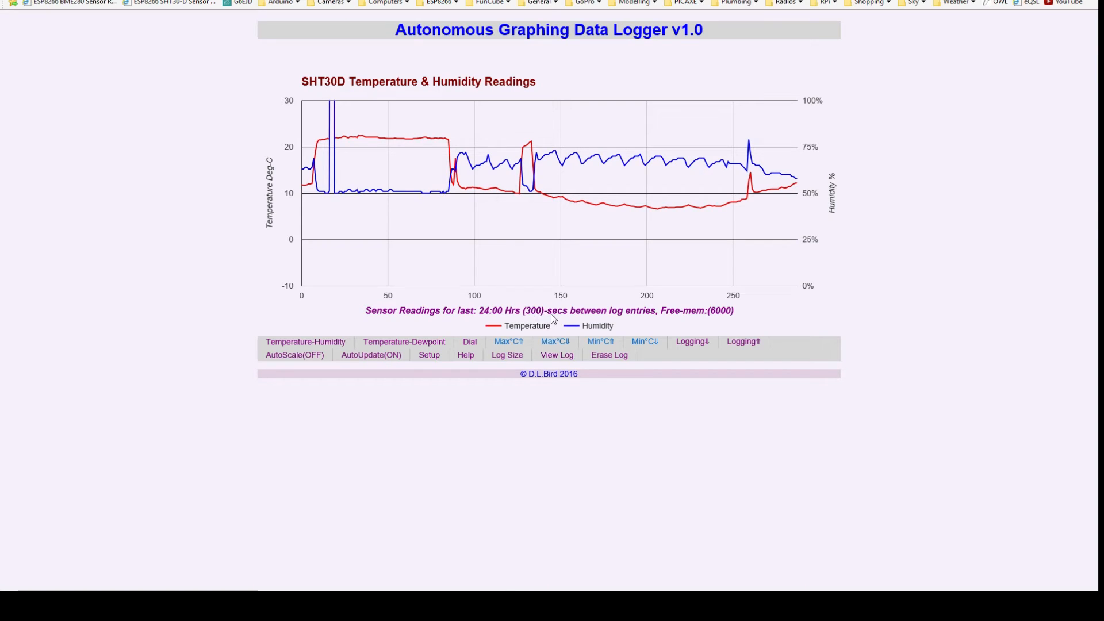
pyautogui.moveTo(710, 319)
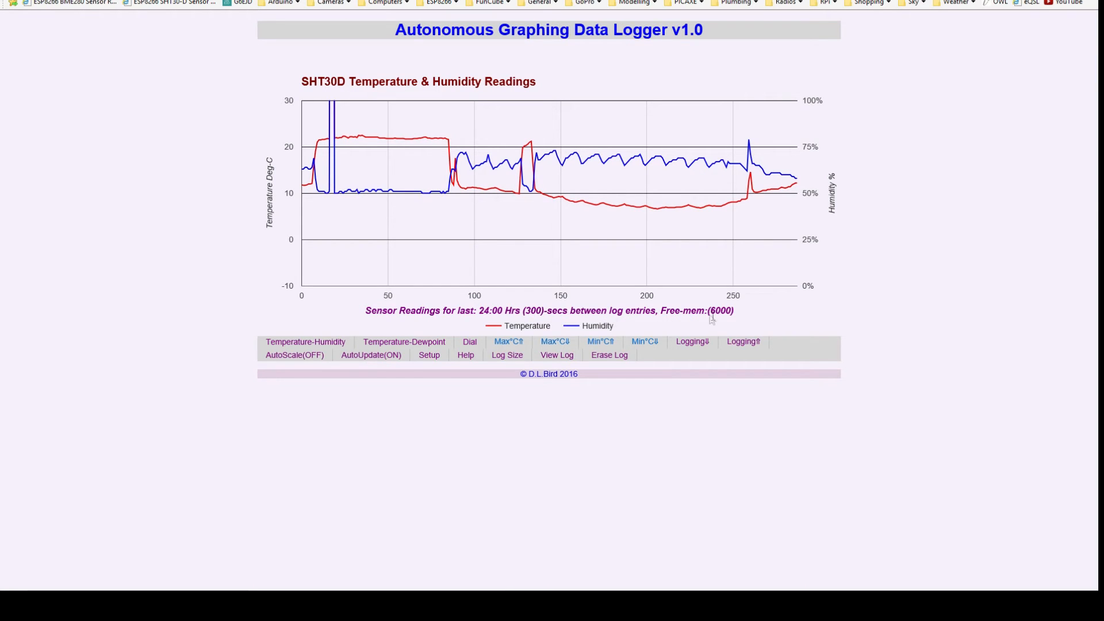
pyautogui.moveTo(722, 318)
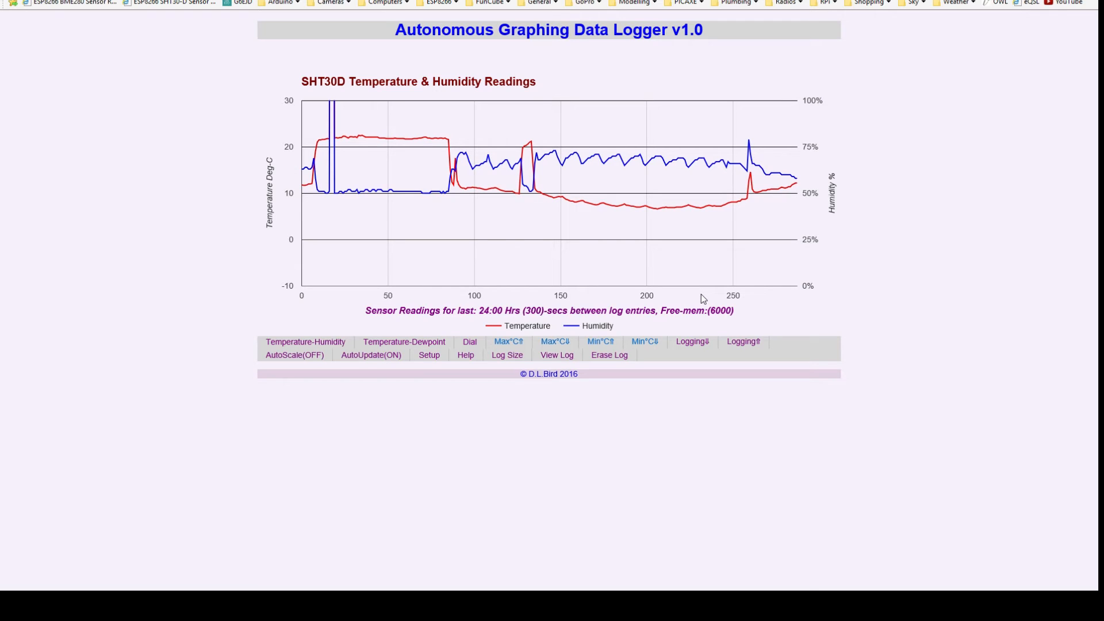
pyautogui.moveTo(295, 355)
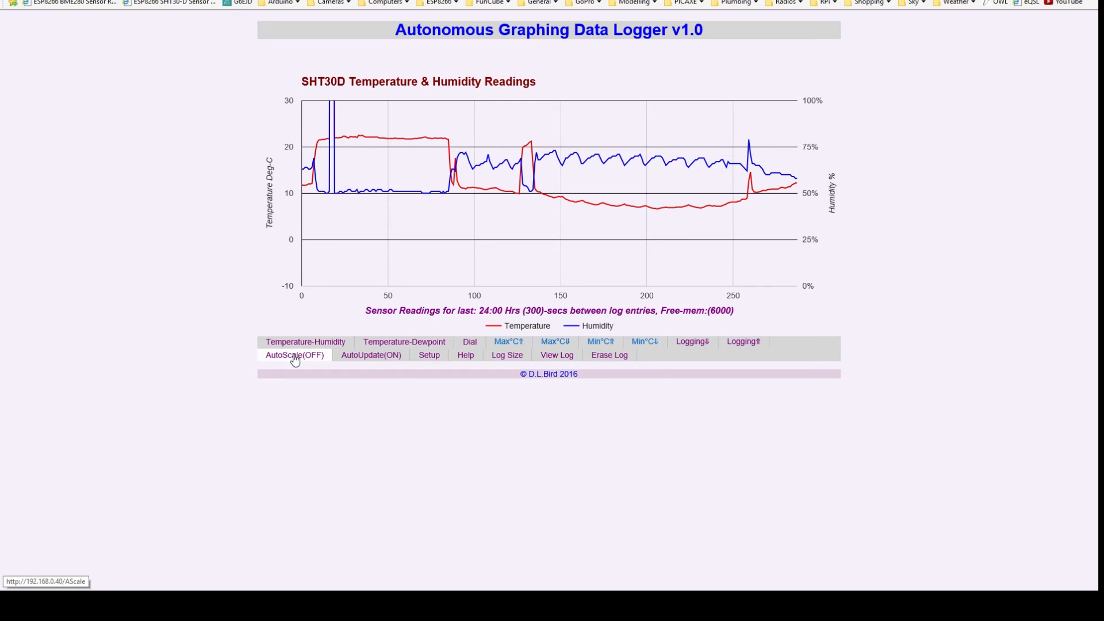
# Toggle AutoScale on then off (axis -10 to 30 °C), and AutoUpdate off then back on
pyautogui.click(295, 354)
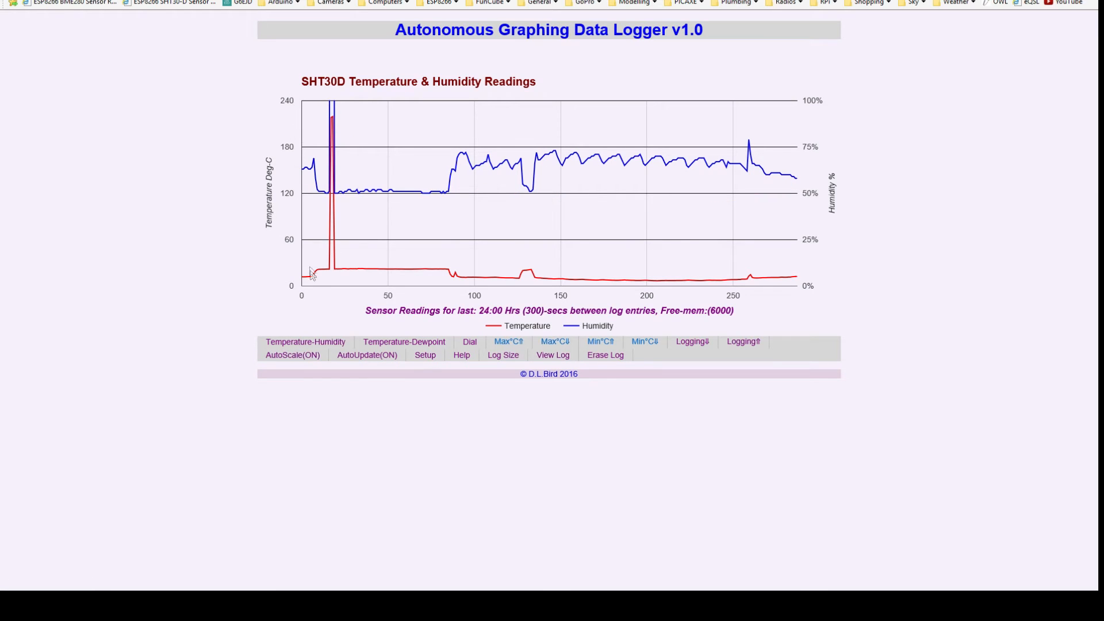
pyautogui.moveTo(338, 116)
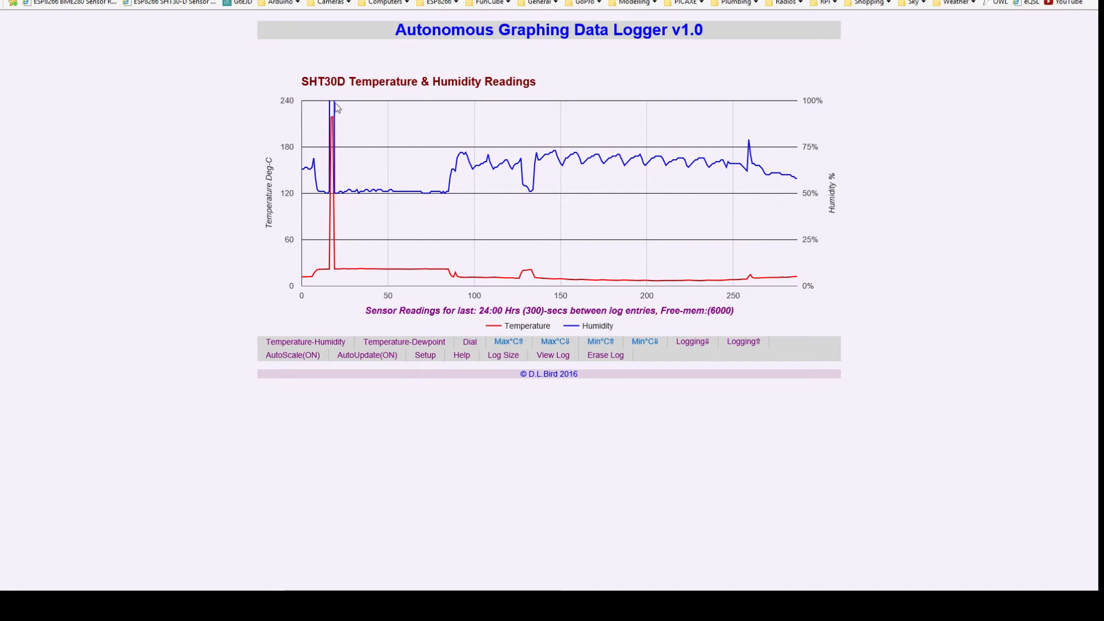
pyautogui.moveTo(335, 319)
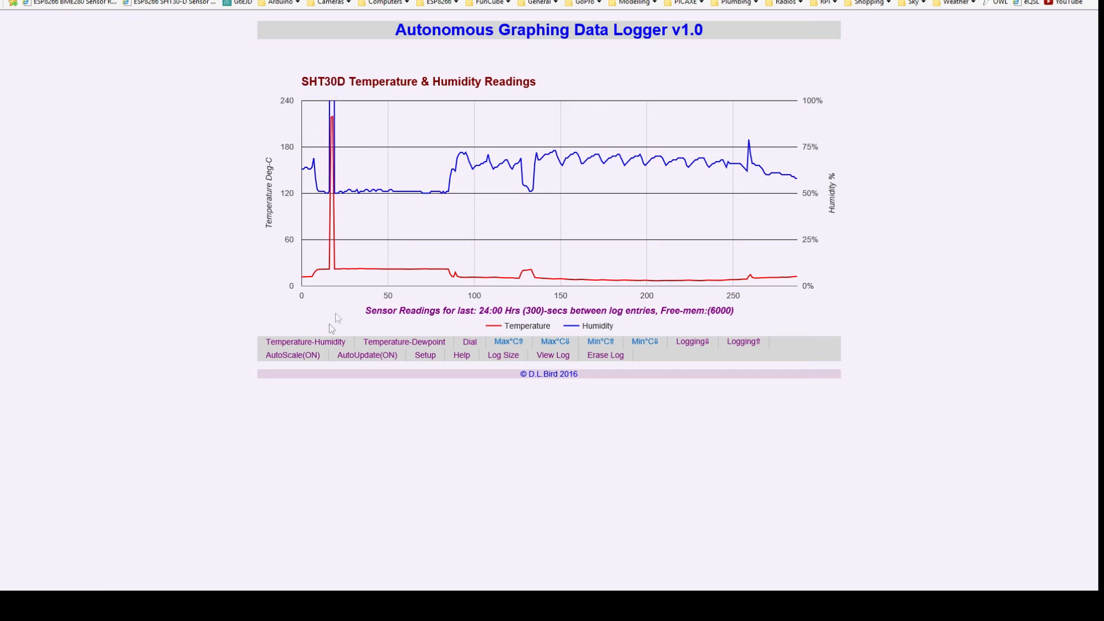
pyautogui.click(292, 355)
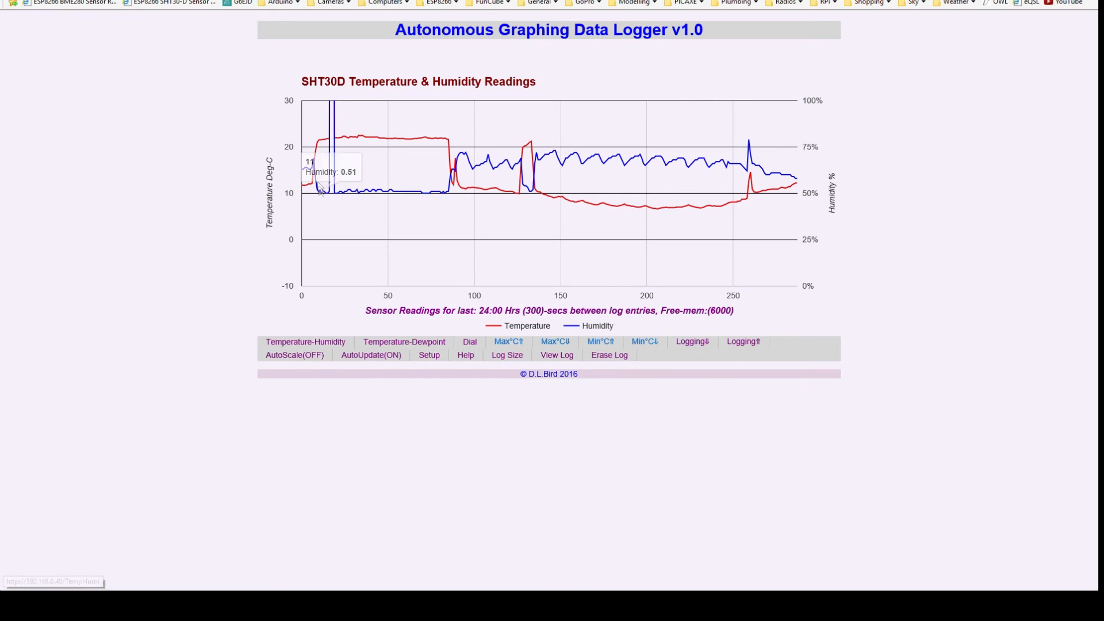
pyautogui.moveTo(391, 157)
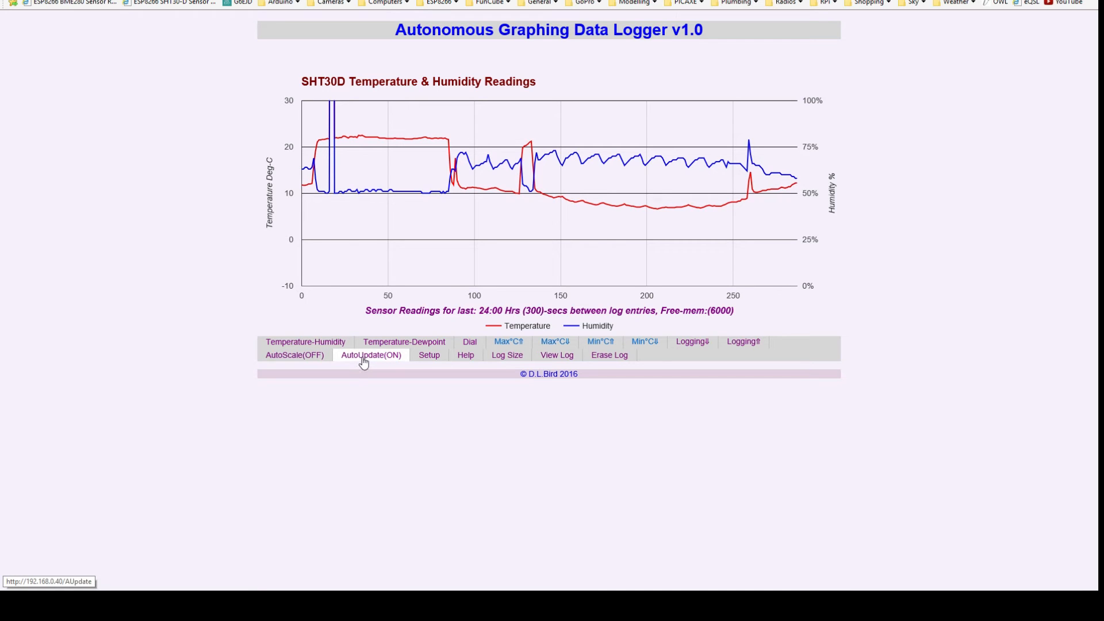
pyautogui.click(371, 354)
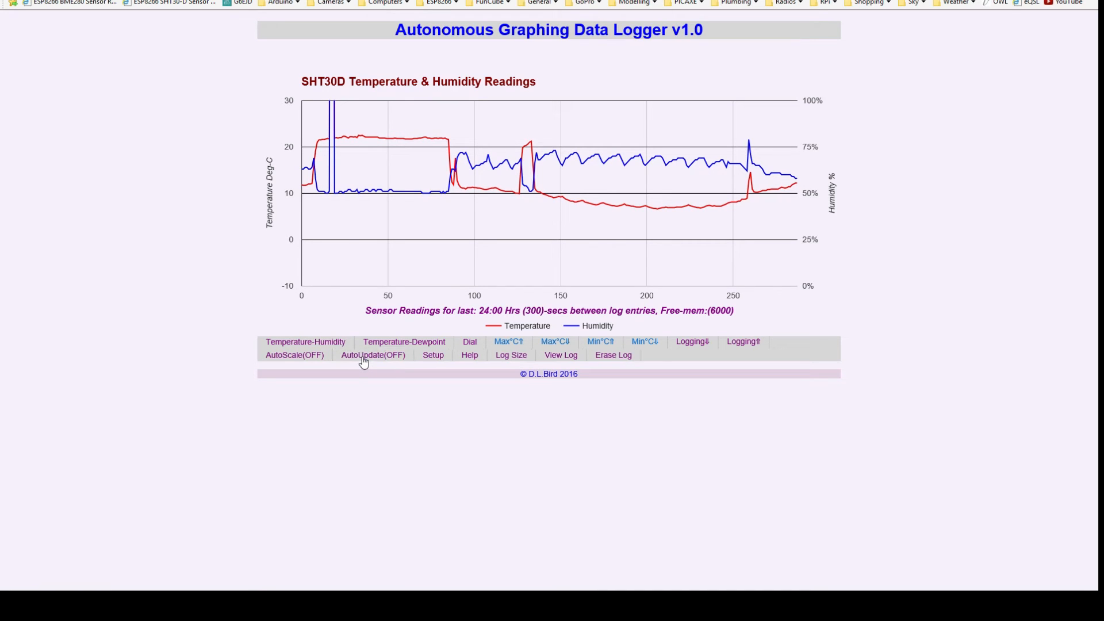
pyautogui.click(371, 354)
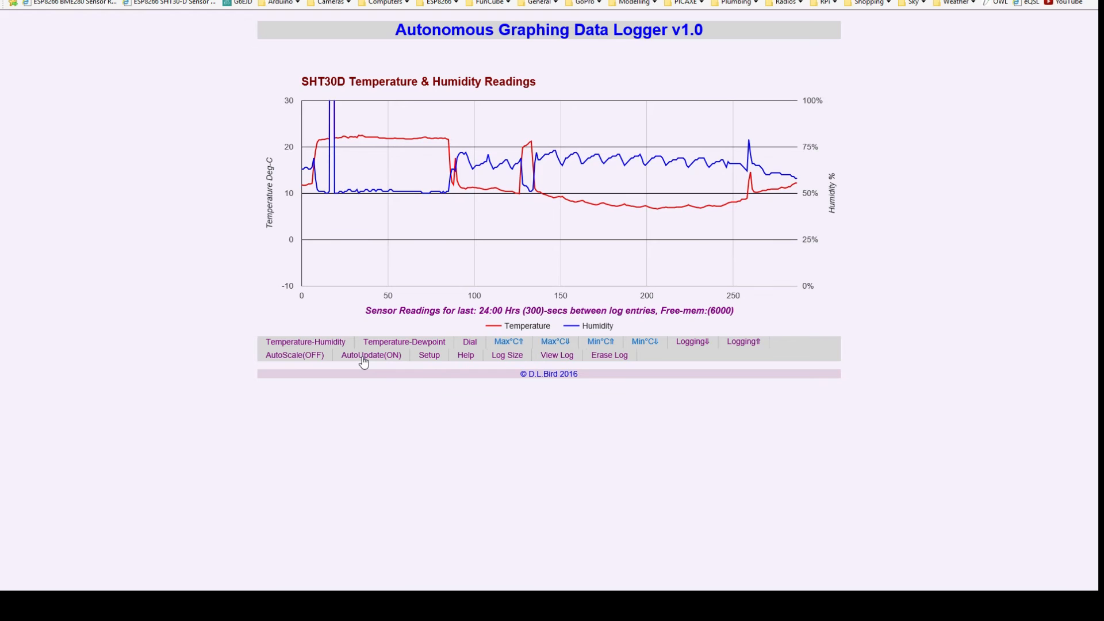
pyautogui.moveTo(404, 342)
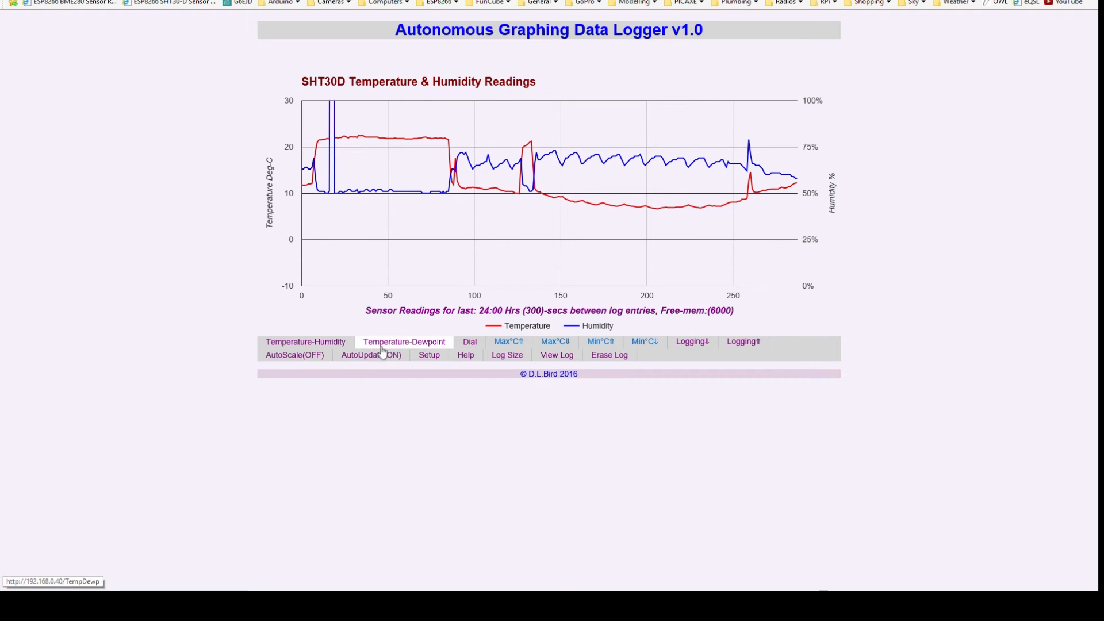
# Show the SHT30D temperature and dew point graph for the last 24 hours
pyautogui.click(404, 342)
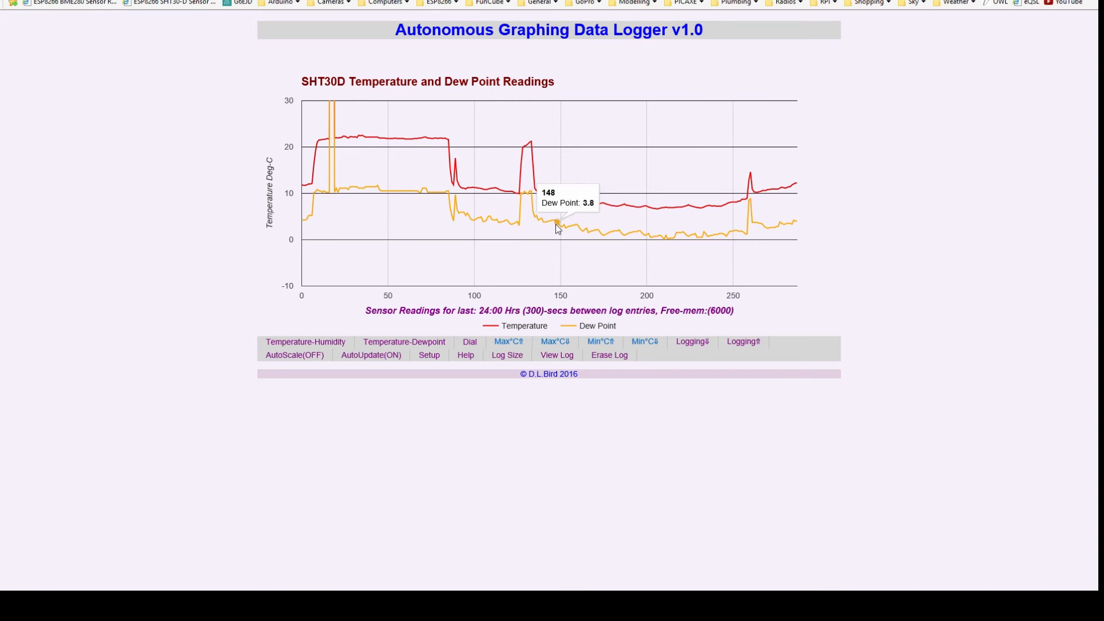
pyautogui.moveTo(598, 233)
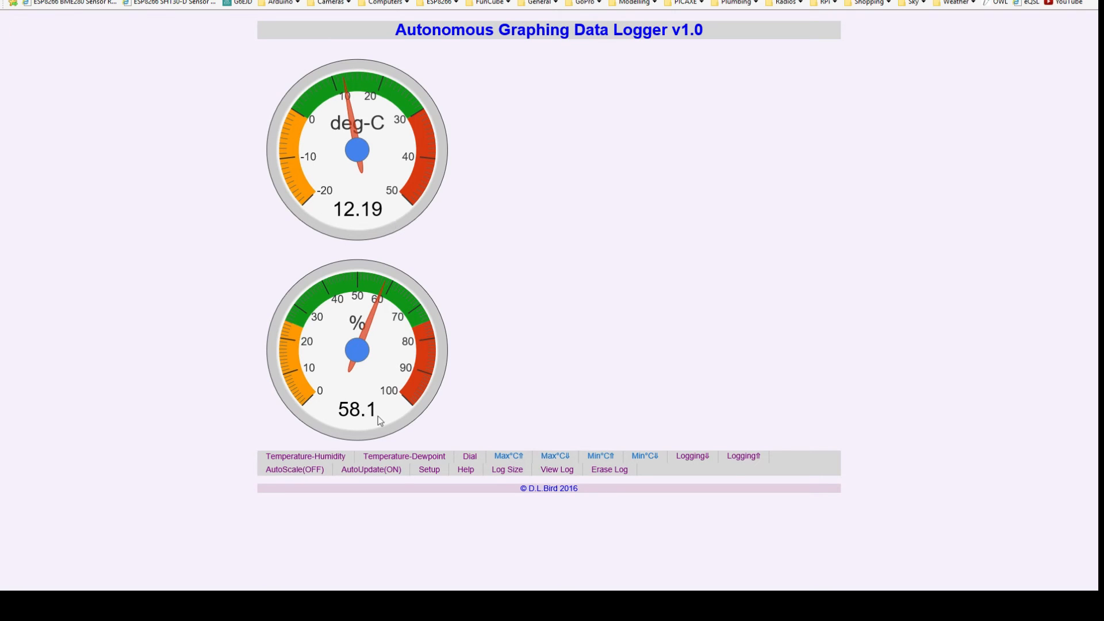
pyautogui.moveTo(305, 455)
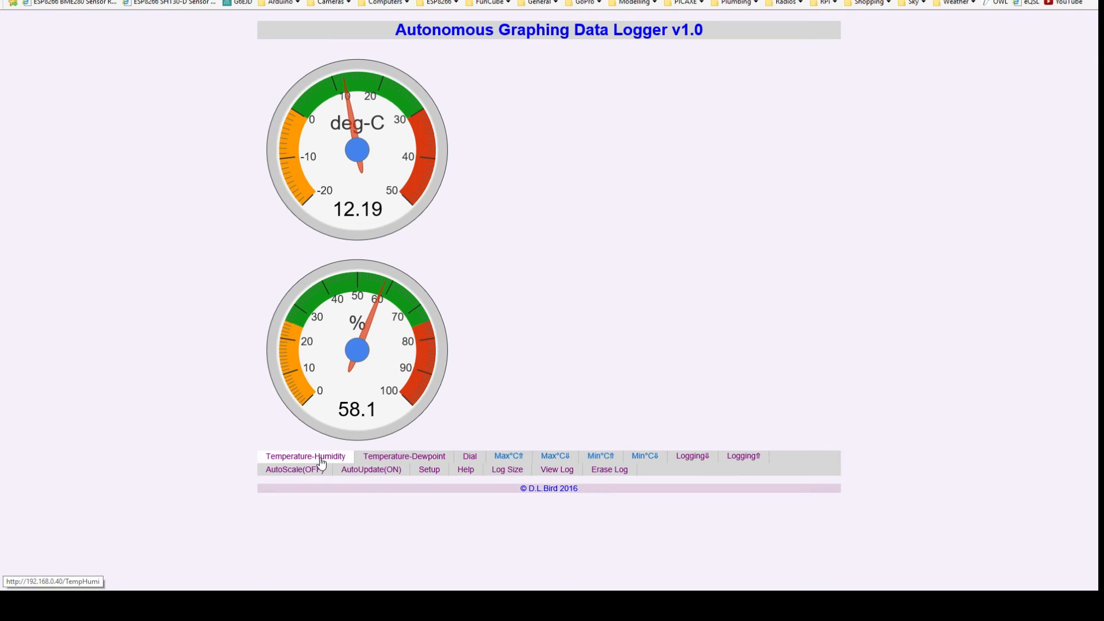
# Return from the dial gauges to the SHT30D temperature and humidity graph
pyautogui.click(304, 455)
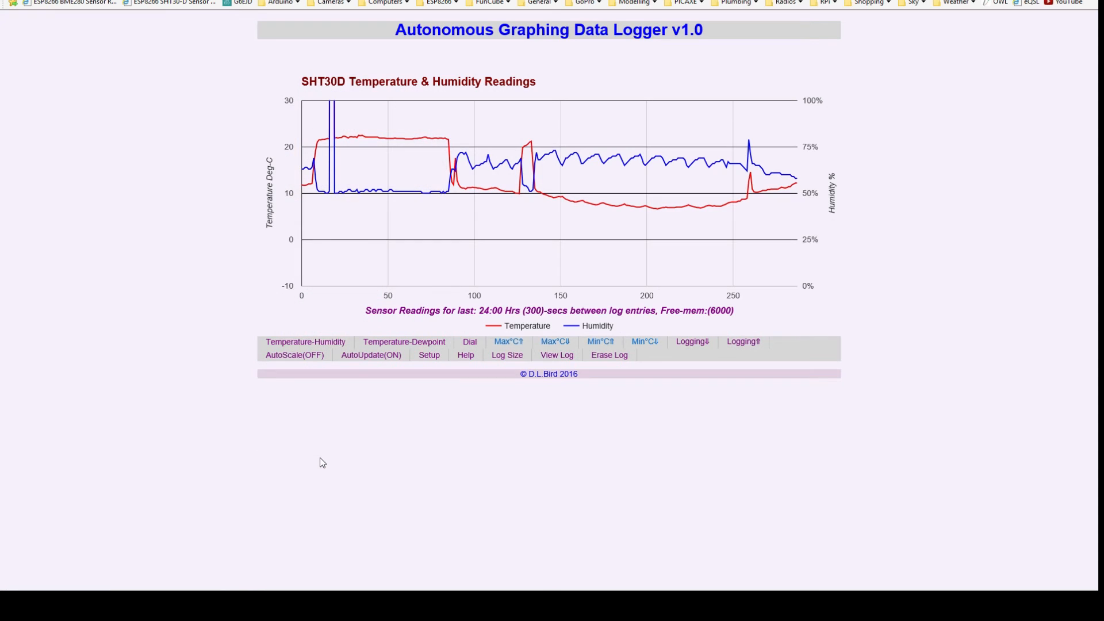
pyautogui.moveTo(507, 342)
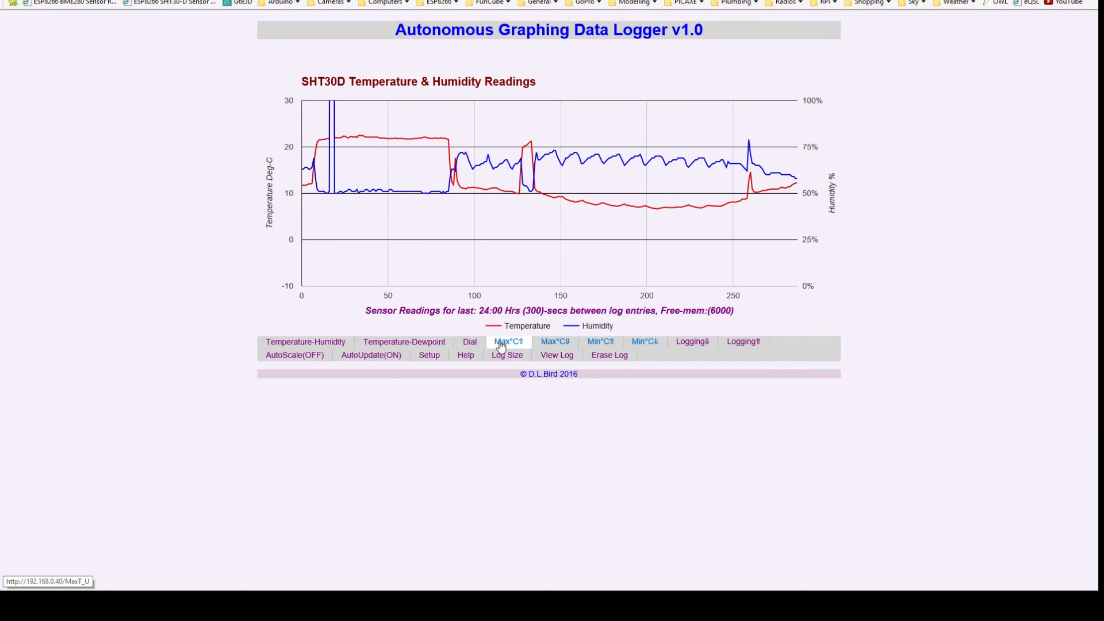
pyautogui.moveTo(246, 145)
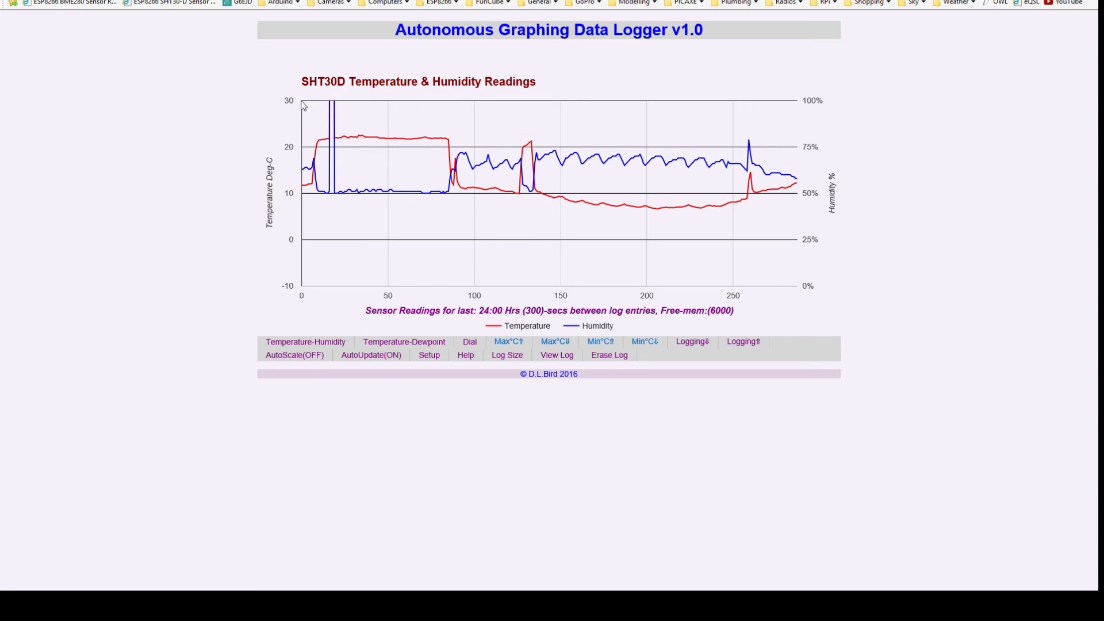
pyautogui.moveTo(298, 99)
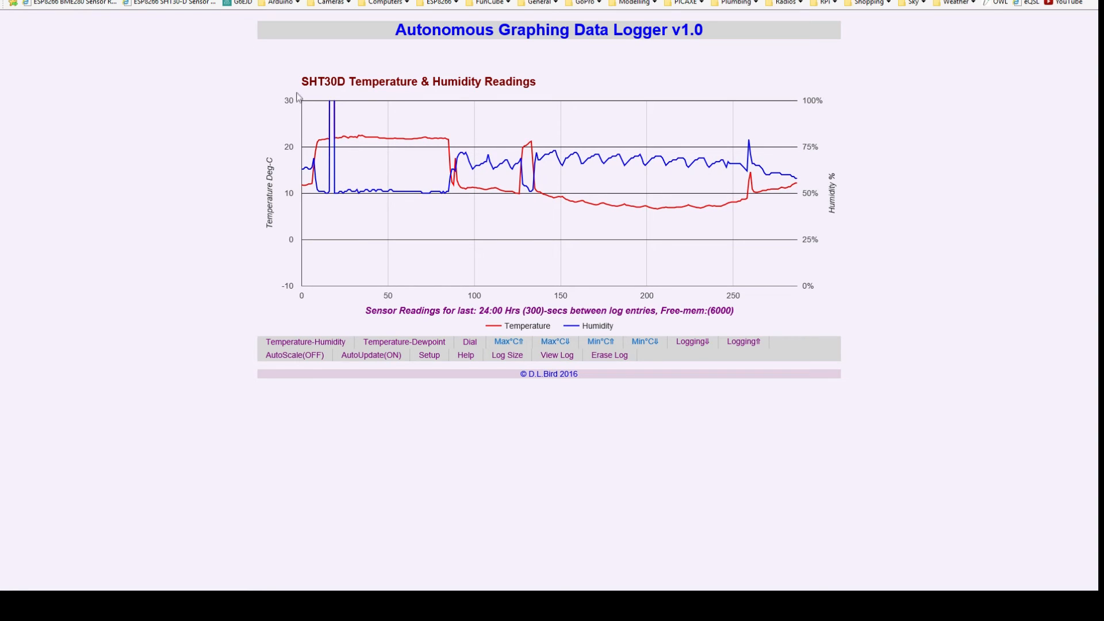
pyautogui.moveTo(309, 285)
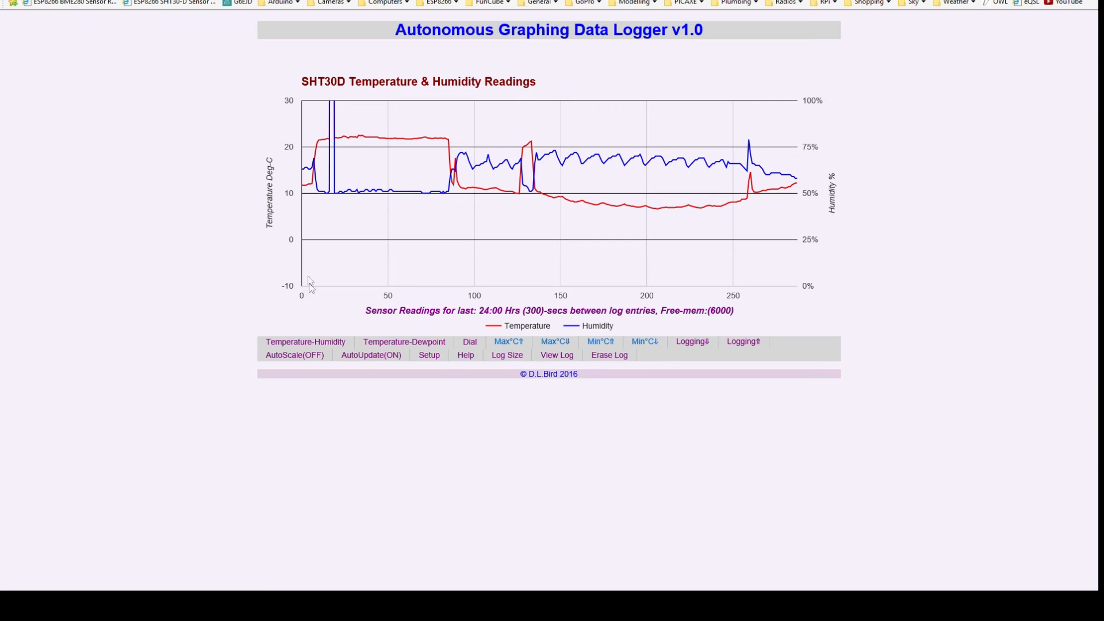
pyautogui.moveTo(692, 341)
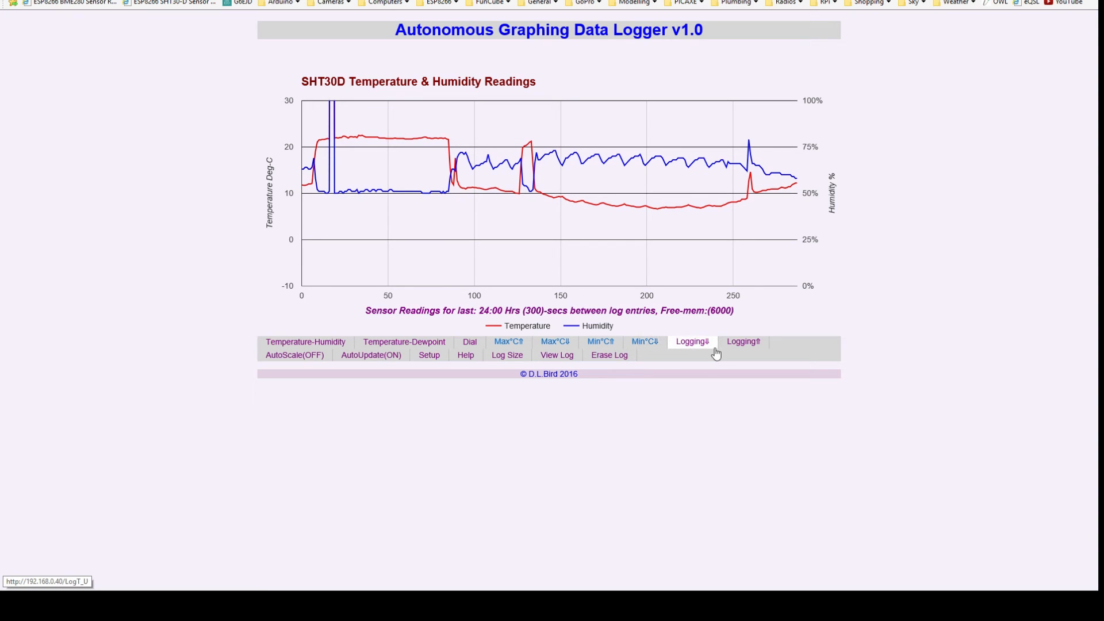
pyautogui.moveTo(713, 352)
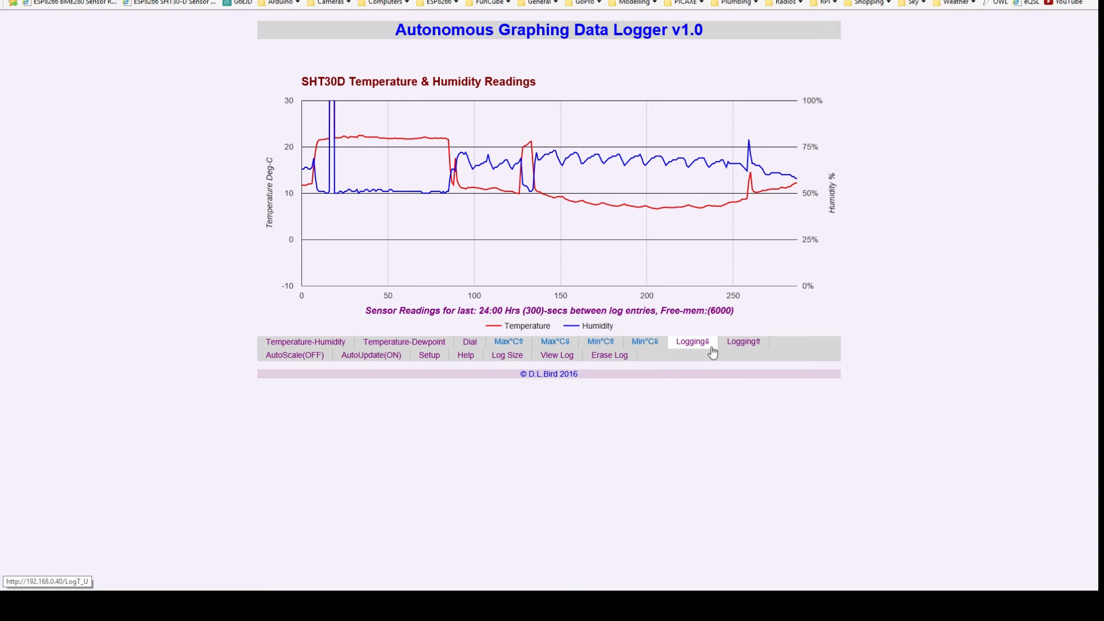
pyautogui.moveTo(691, 345)
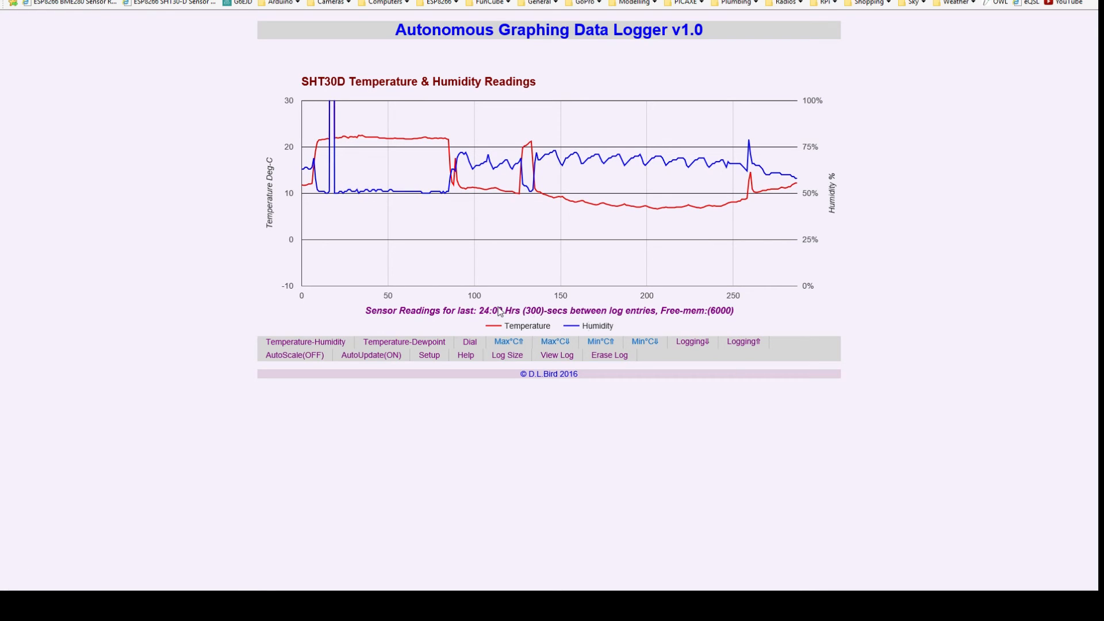
pyautogui.moveTo(508, 318)
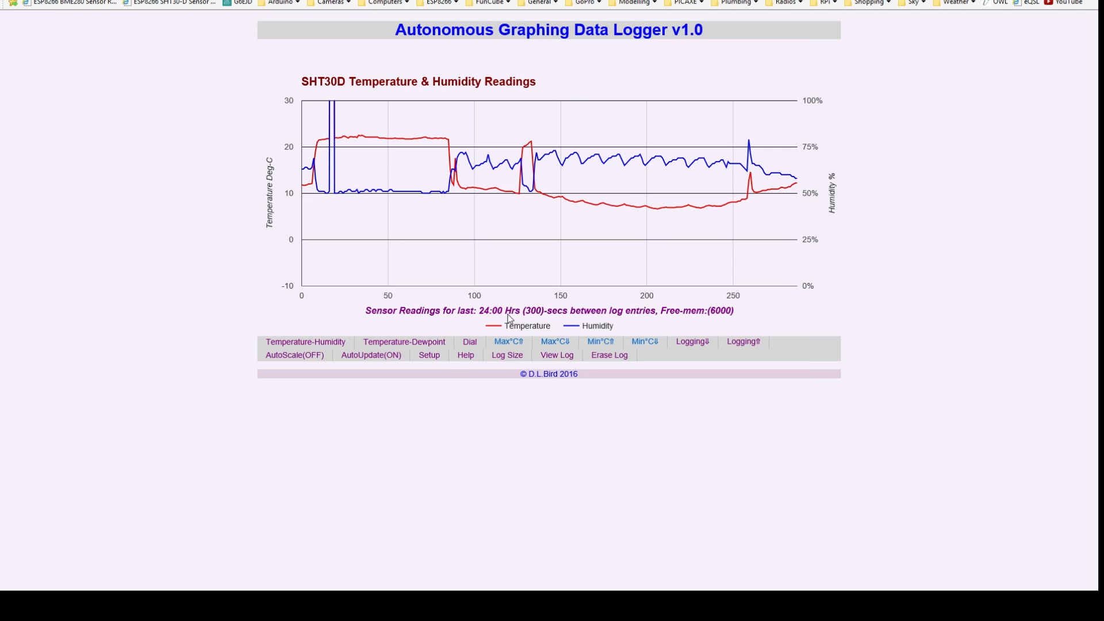
pyautogui.moveTo(356, 244)
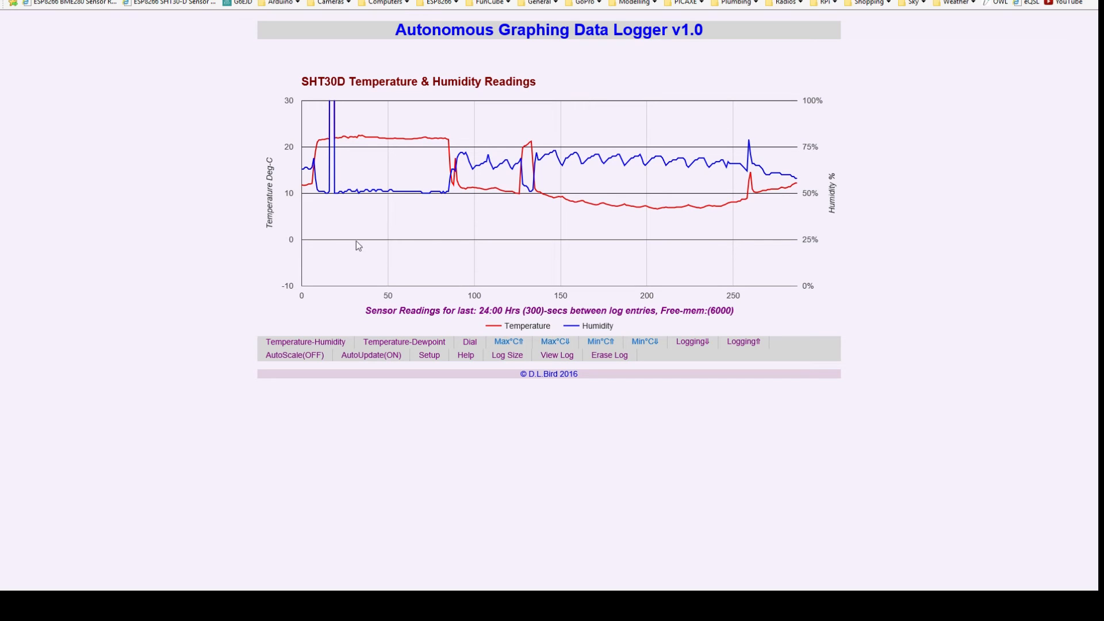
pyautogui.moveTo(801, 243)
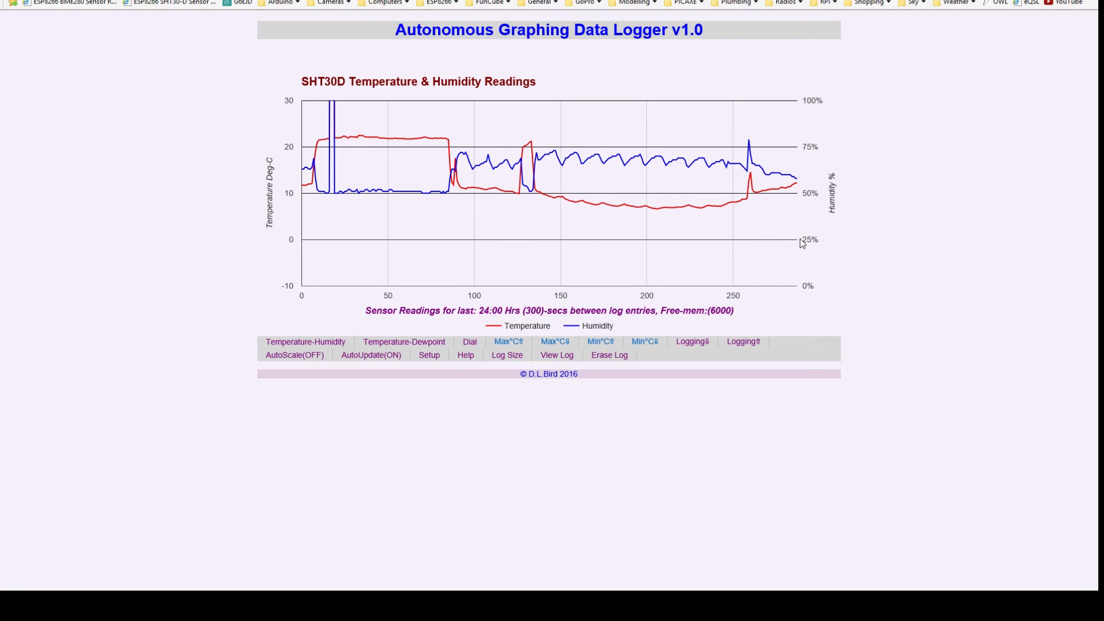
pyautogui.moveTo(532, 296)
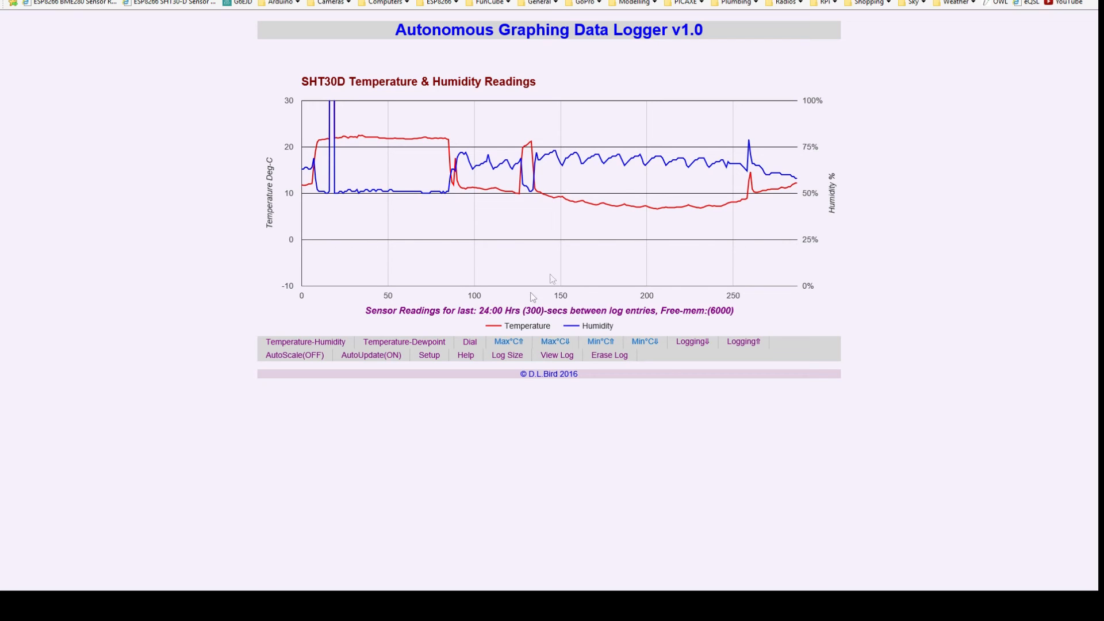
pyautogui.moveTo(798, 288)
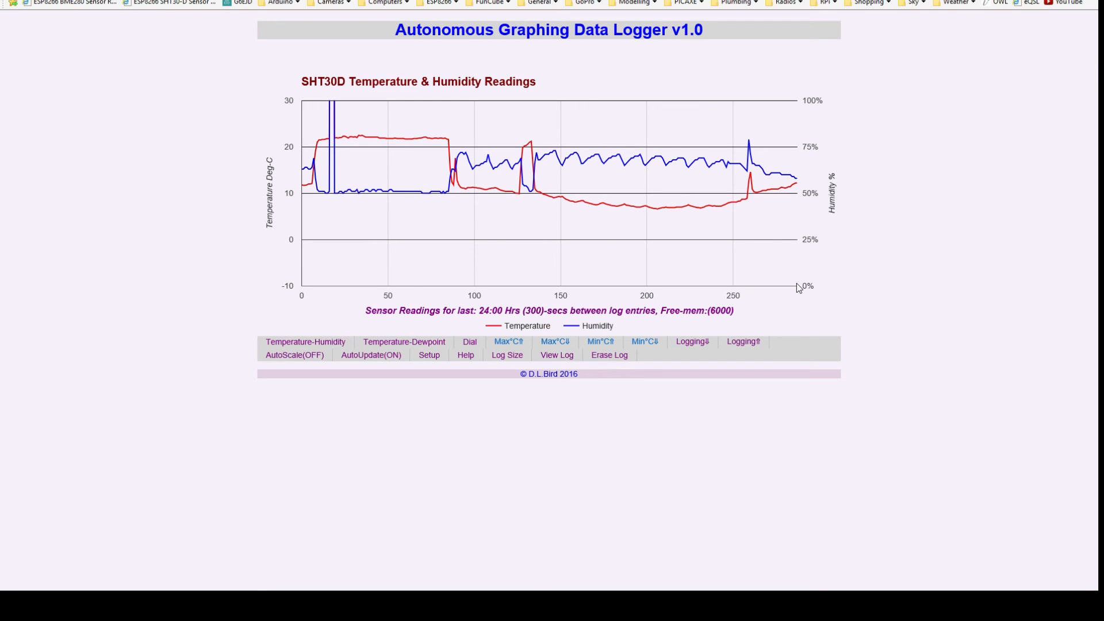
pyautogui.moveTo(514, 315)
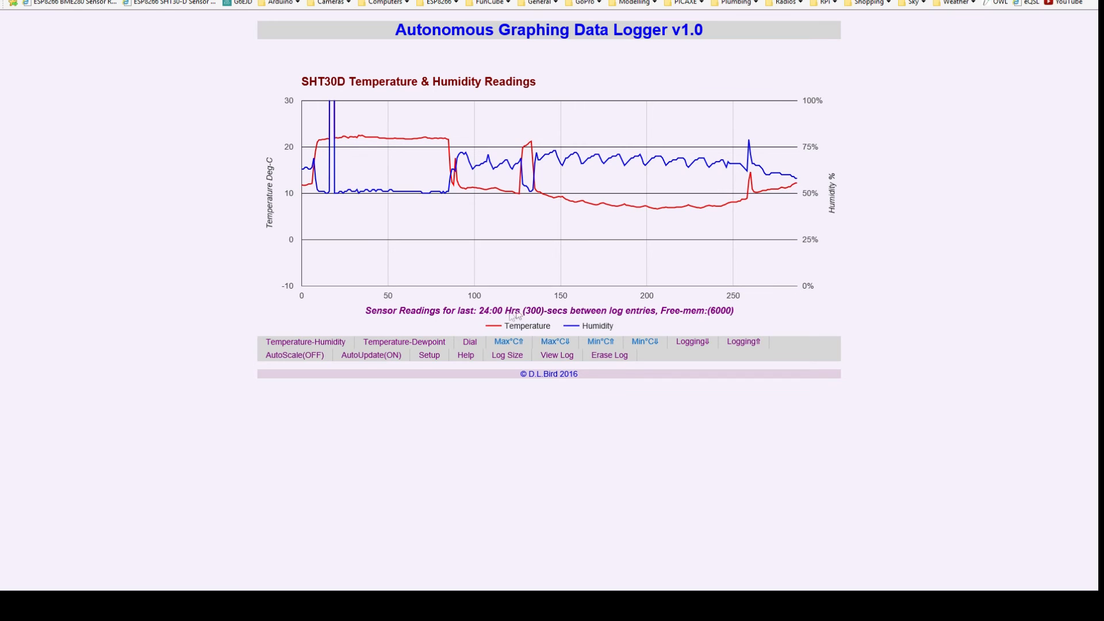
pyautogui.moveTo(741, 341)
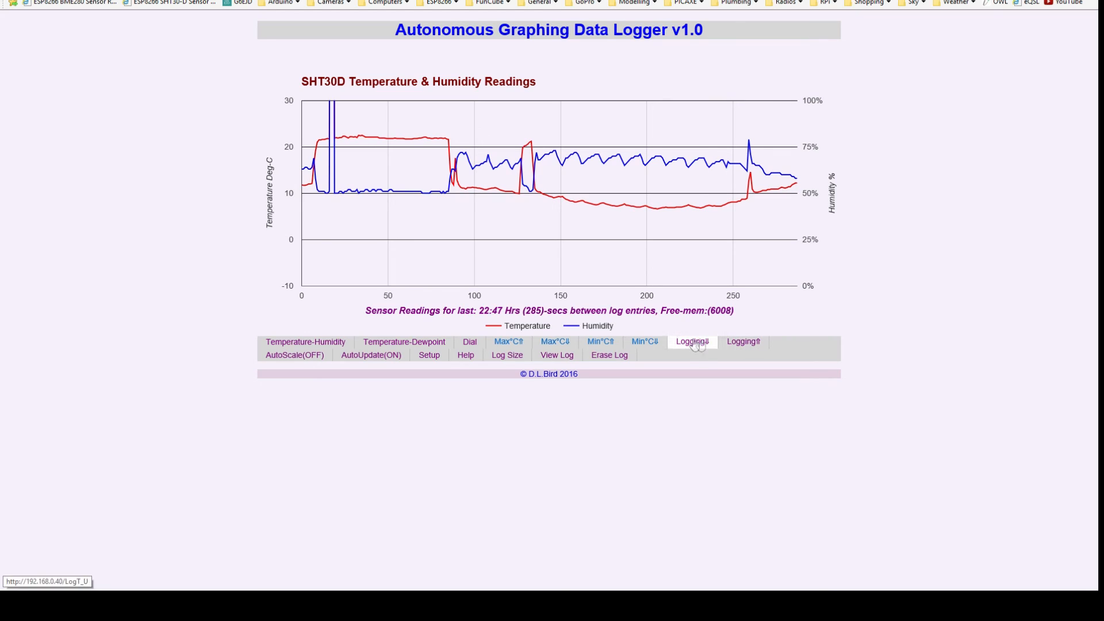
pyautogui.moveTo(693, 346)
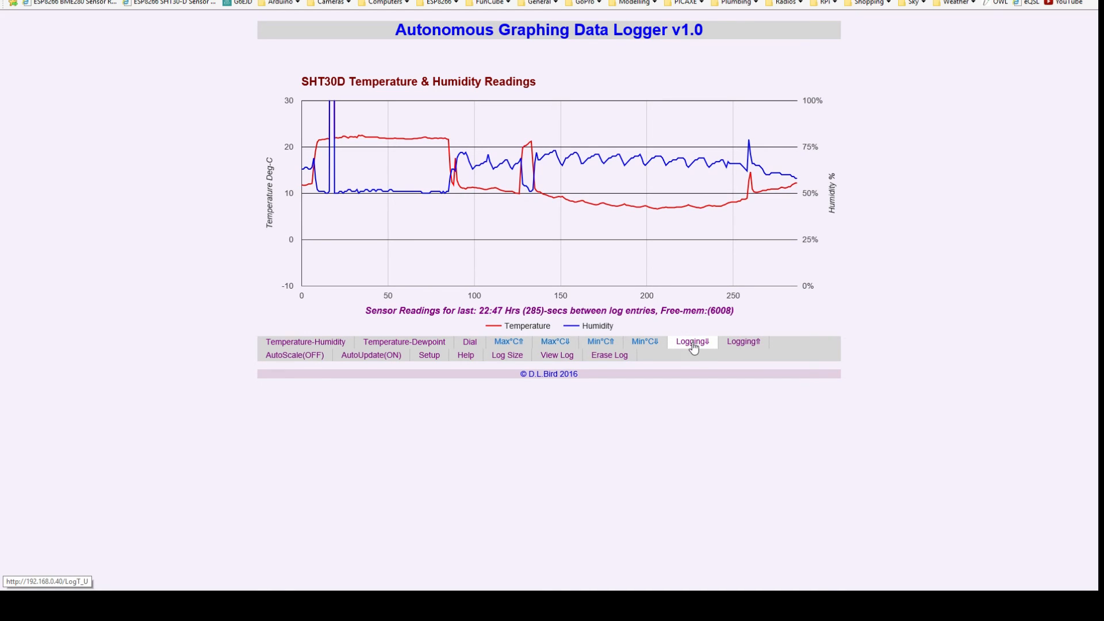
# Restore the logging interval to 300 seconds so the graph spans 24 hours
pyautogui.click(691, 342)
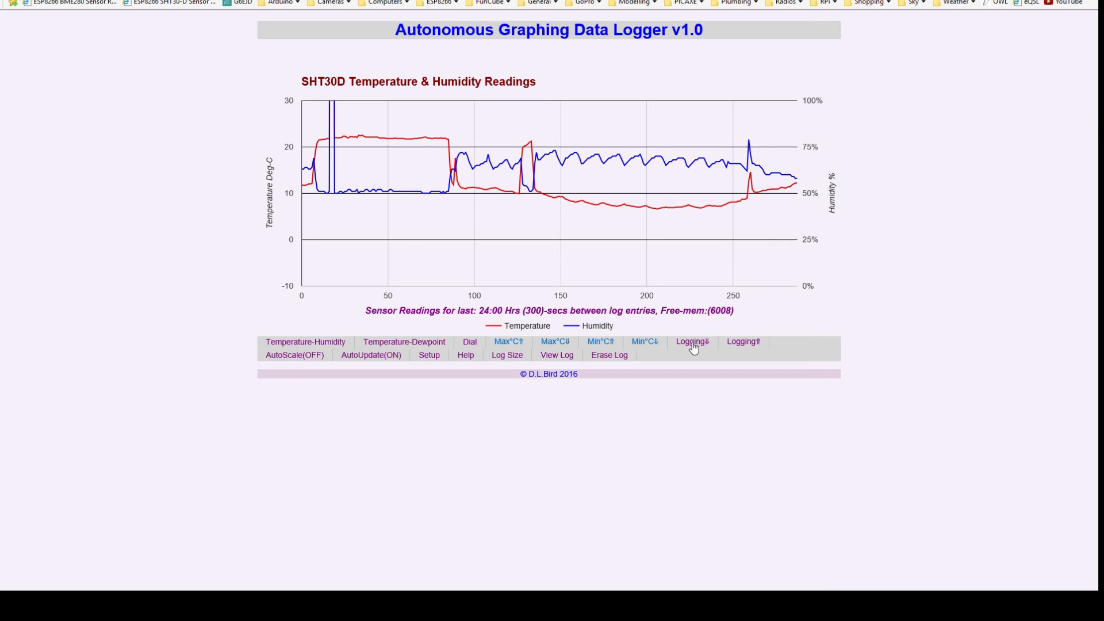
pyautogui.moveTo(692, 355)
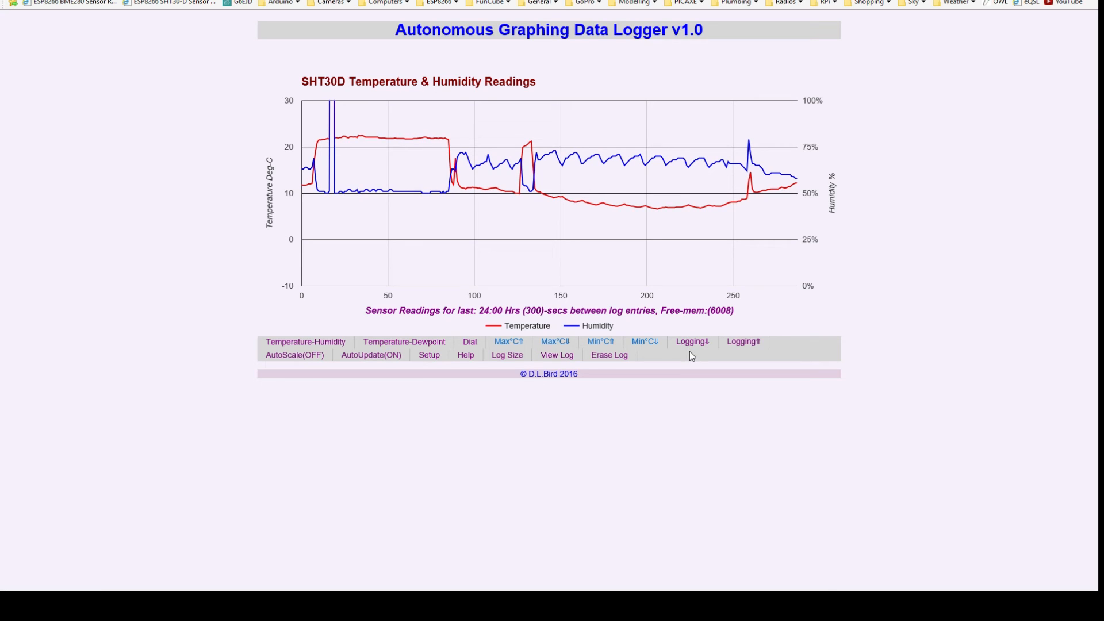
pyautogui.moveTo(628, 265)
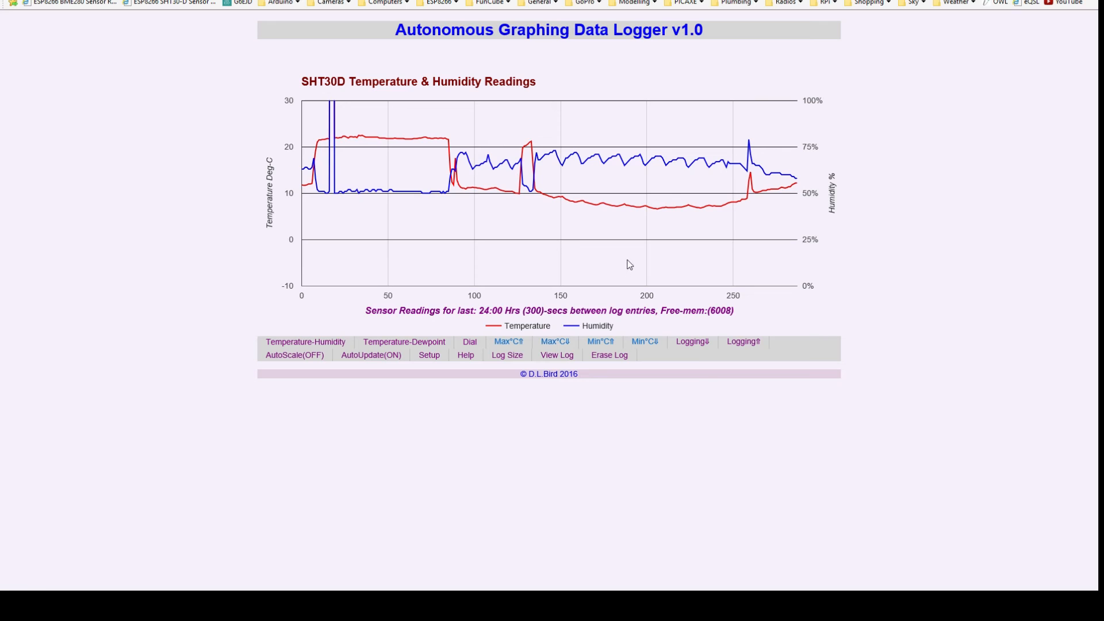
pyautogui.moveTo(337, 90)
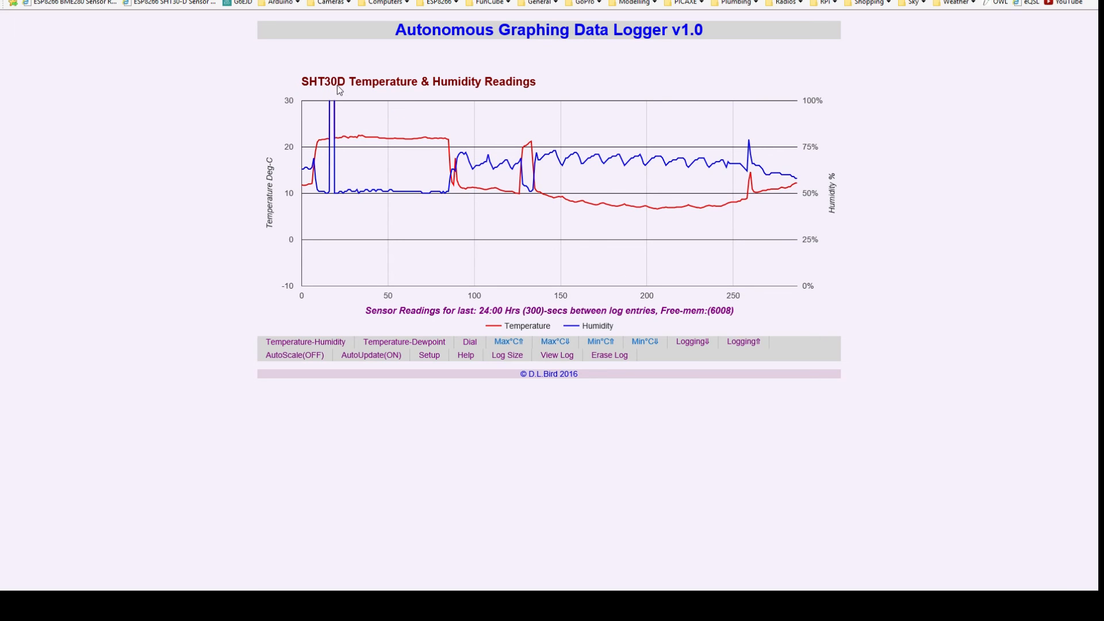
pyautogui.moveTo(344, 90)
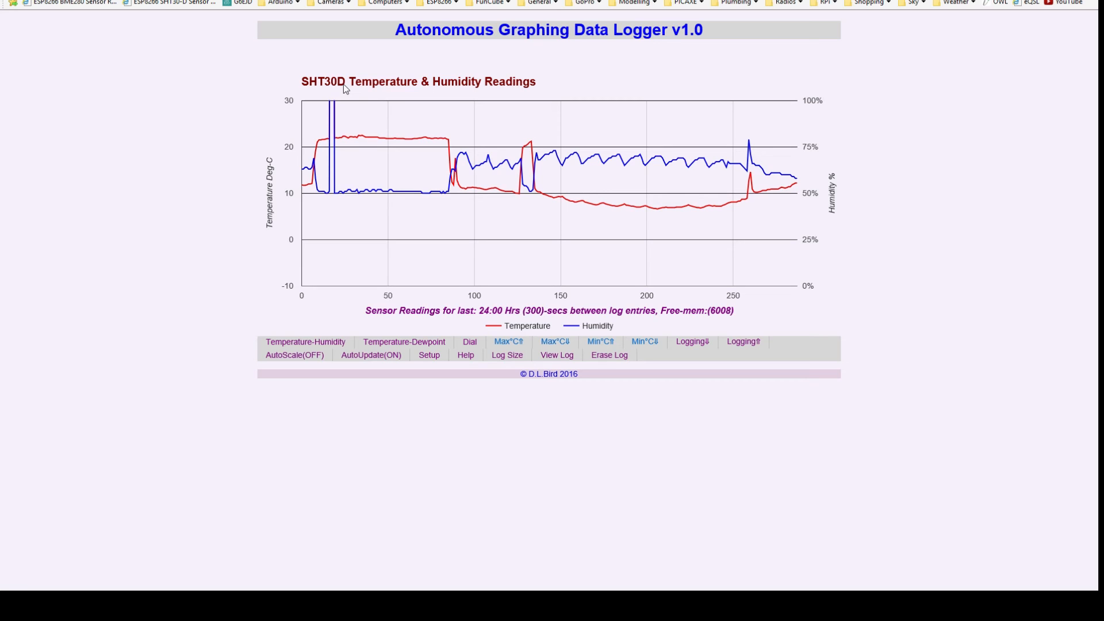
pyautogui.moveTo(156, 4)
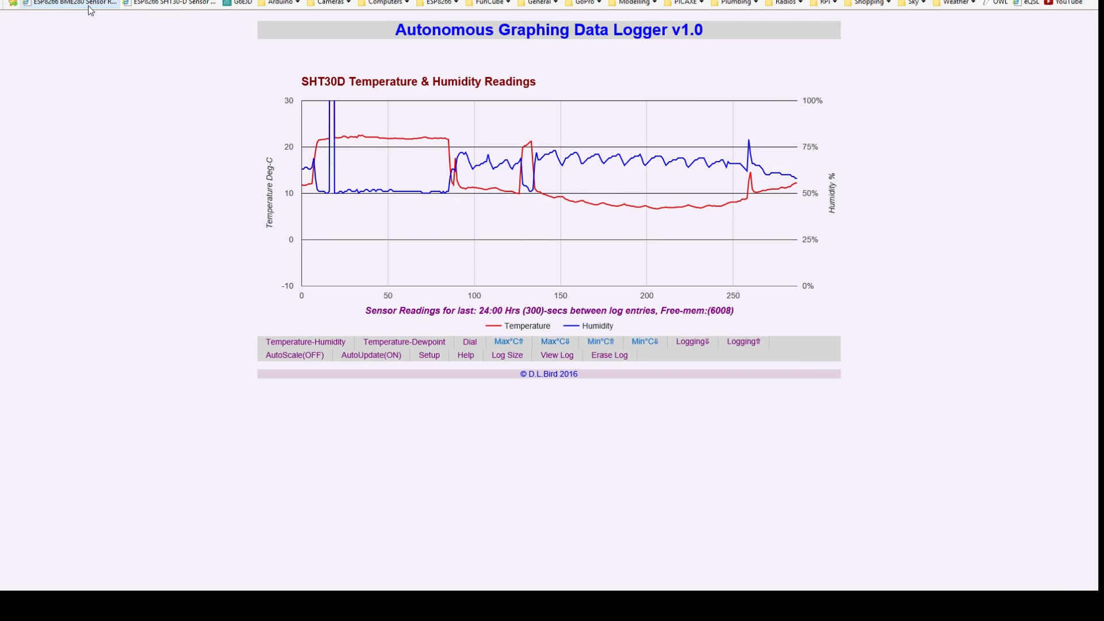
# Switch to the BME280 sensor's logger showing its 38:24-hour temperature and humidity graph
pyautogui.click(75, 2)
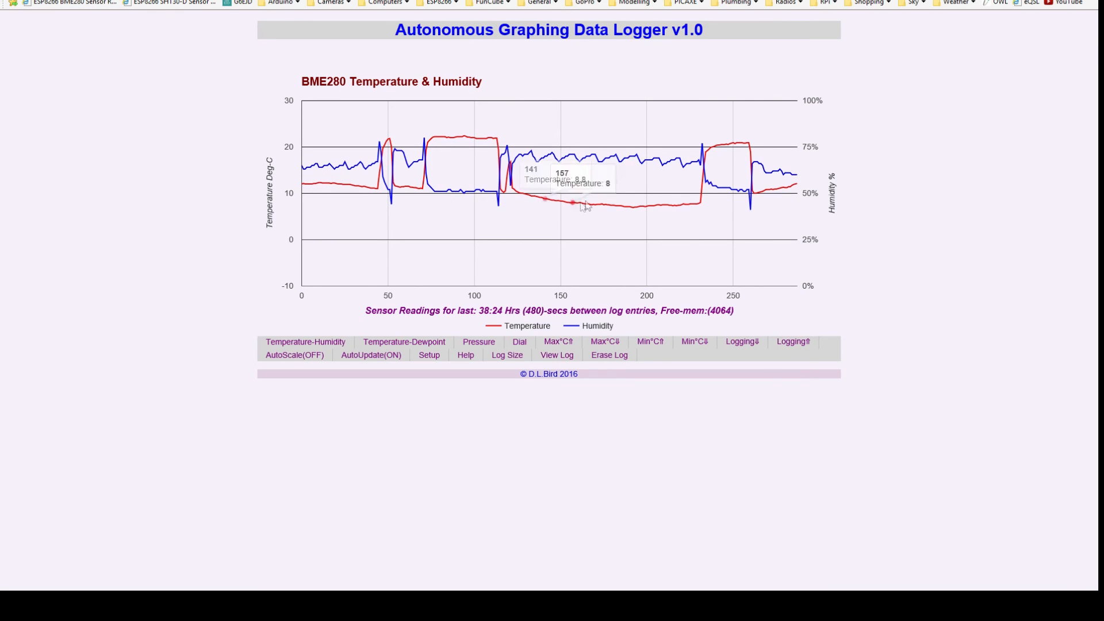
pyautogui.moveTo(714, 228)
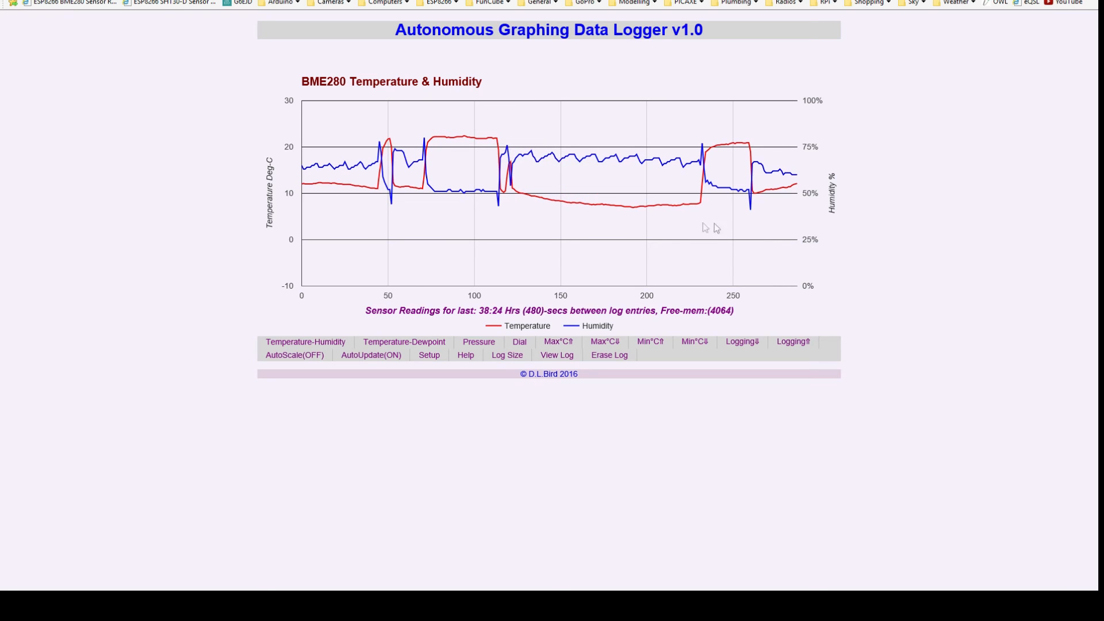
pyautogui.moveTo(710, 175)
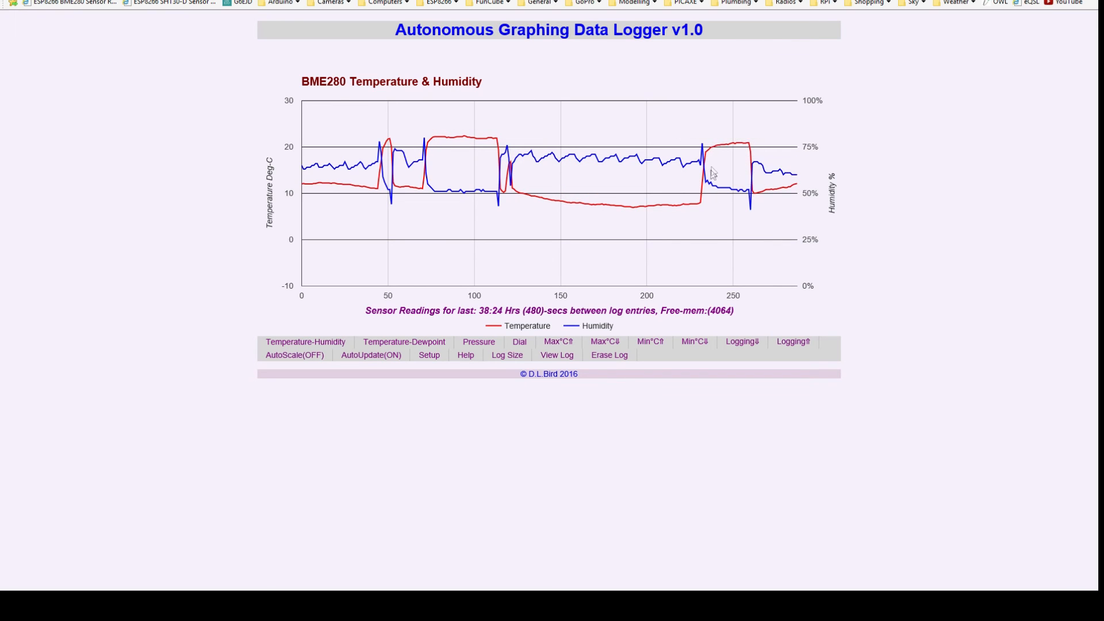
pyautogui.moveTo(802, 180)
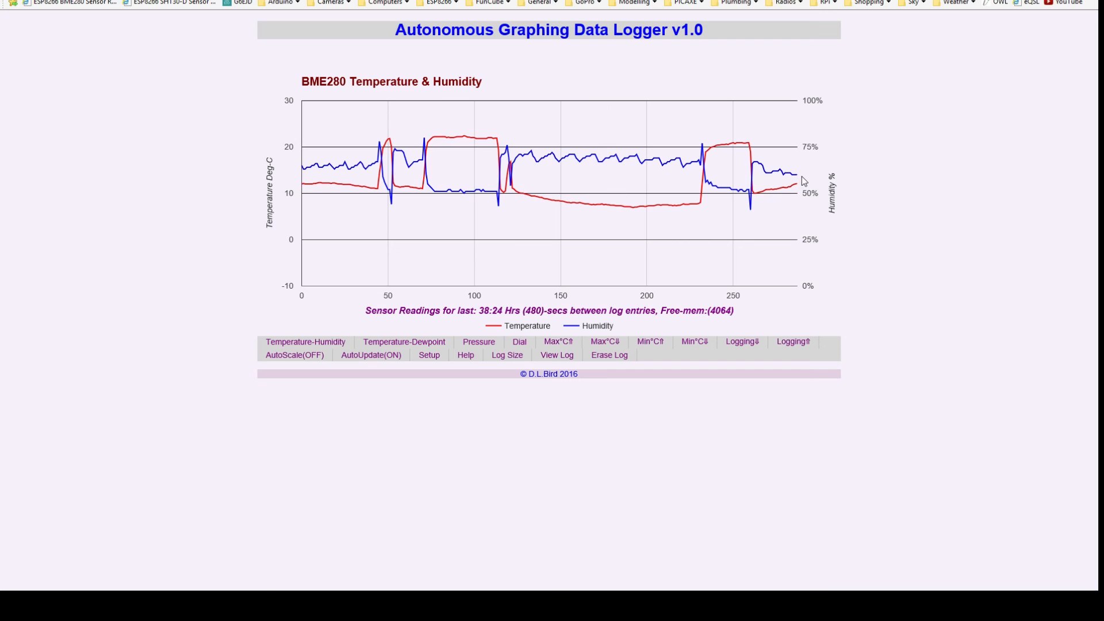
pyautogui.moveTo(797, 175)
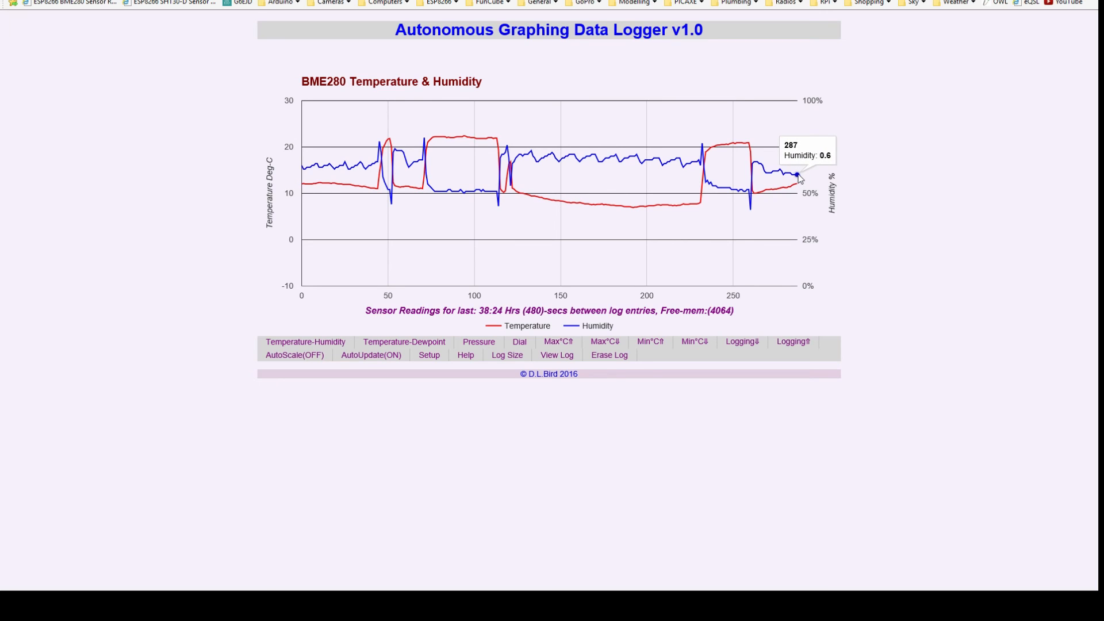
pyautogui.moveTo(796, 184)
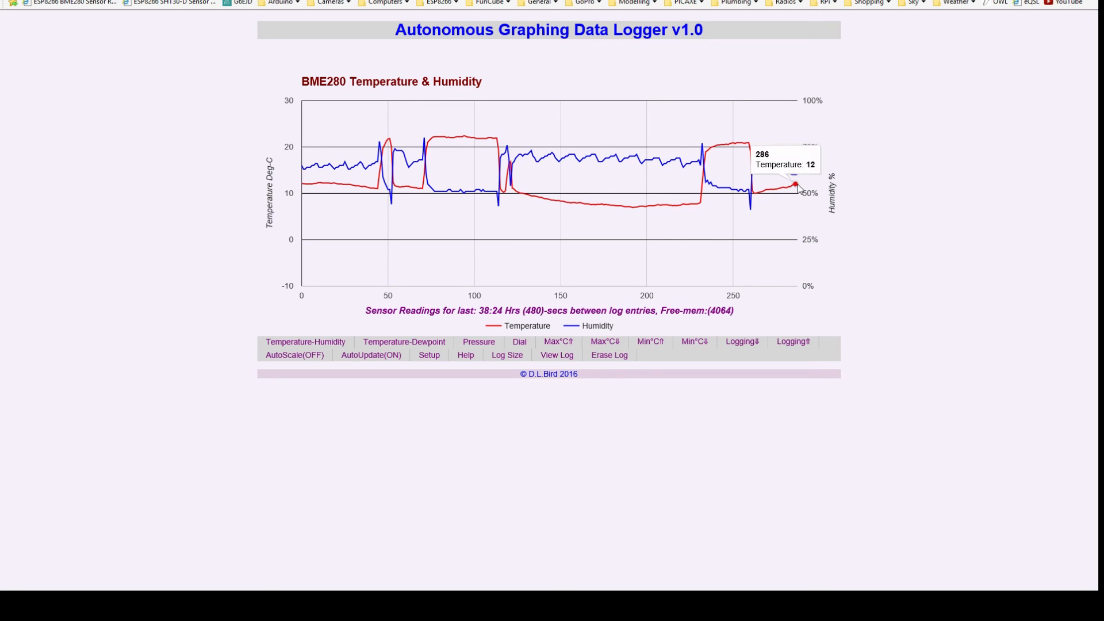
pyautogui.moveTo(780, 192)
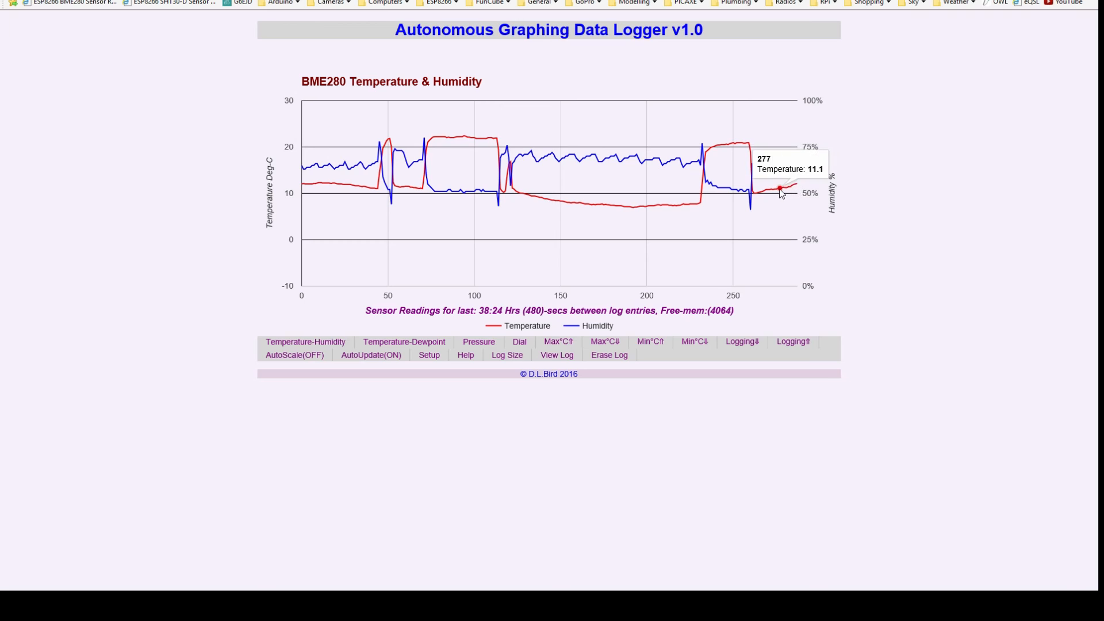
pyautogui.moveTo(794, 174)
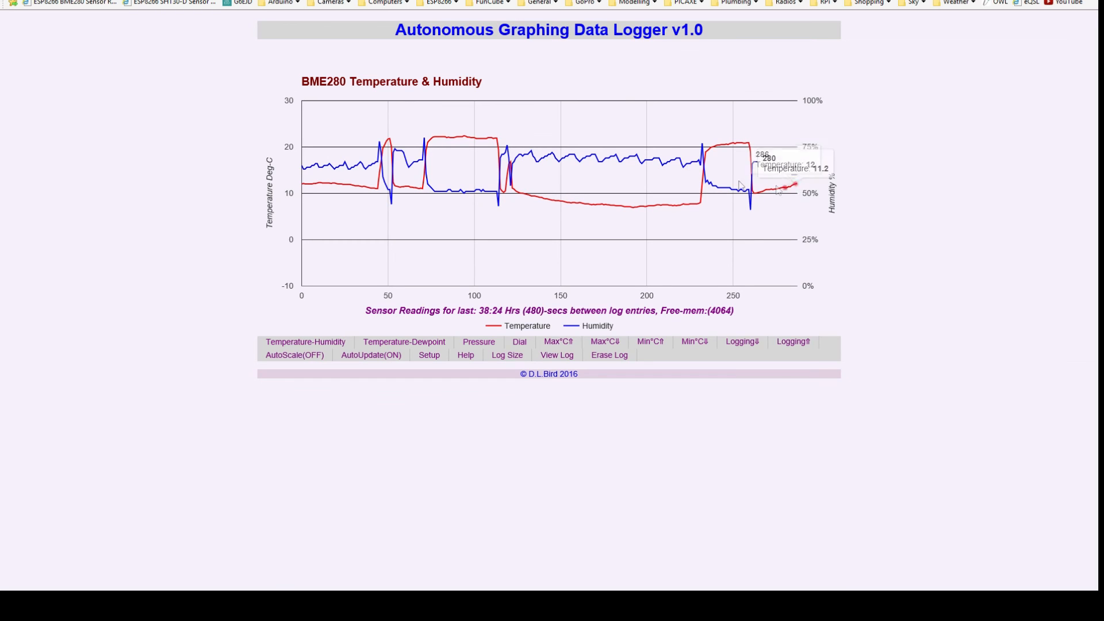
pyautogui.moveTo(654, 286)
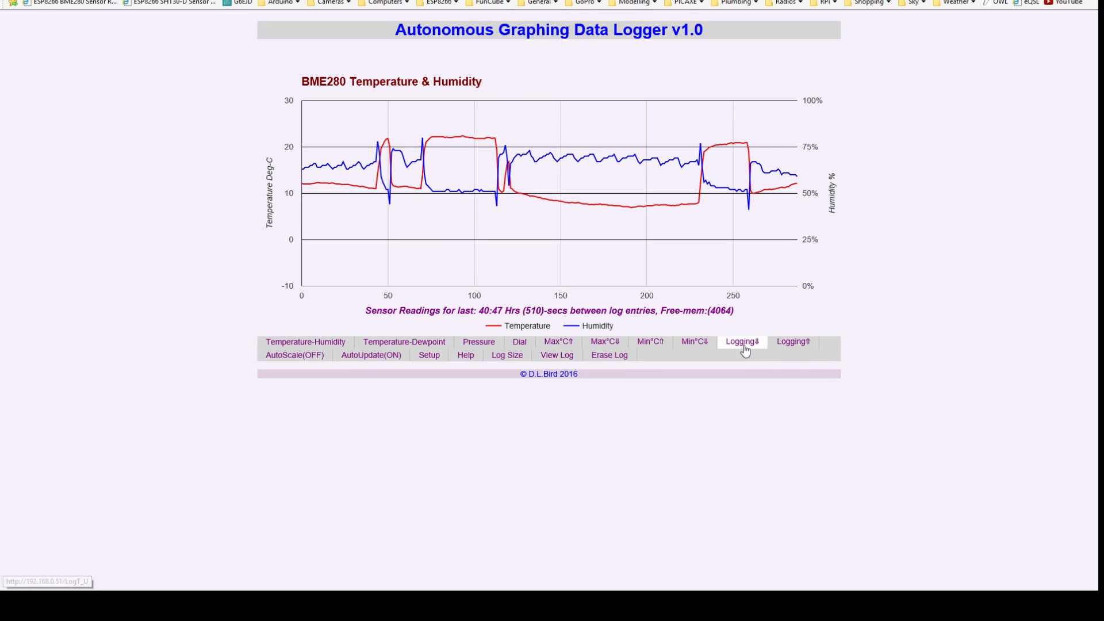
pyautogui.moveTo(798, 341)
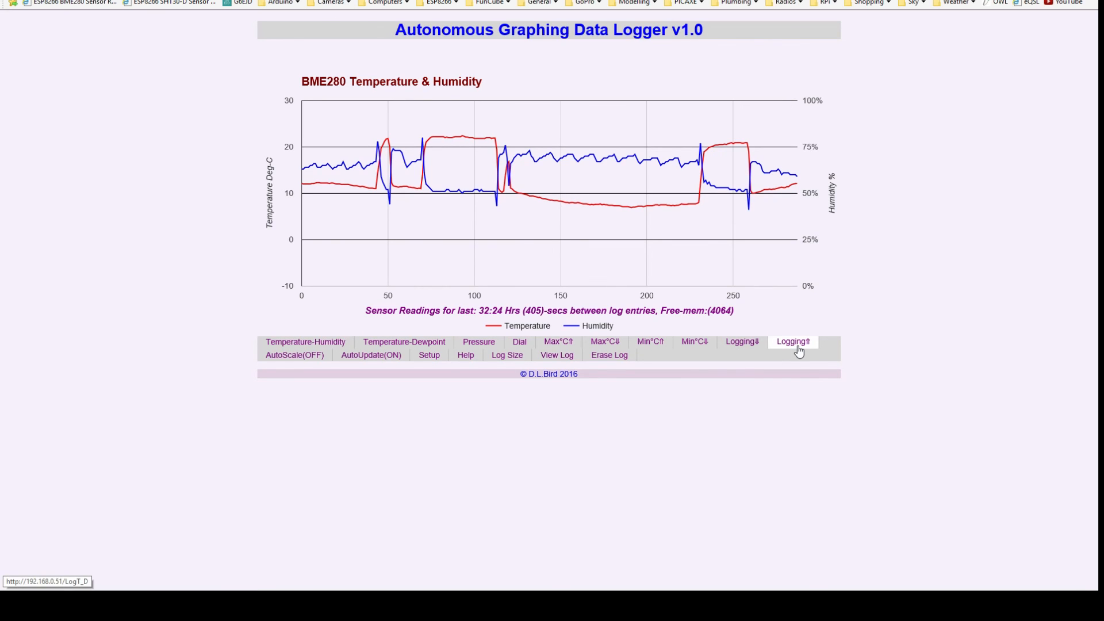
# Go to the BME280 unit's System Setup page reporting a 390-second logging interval
pyautogui.click(429, 354)
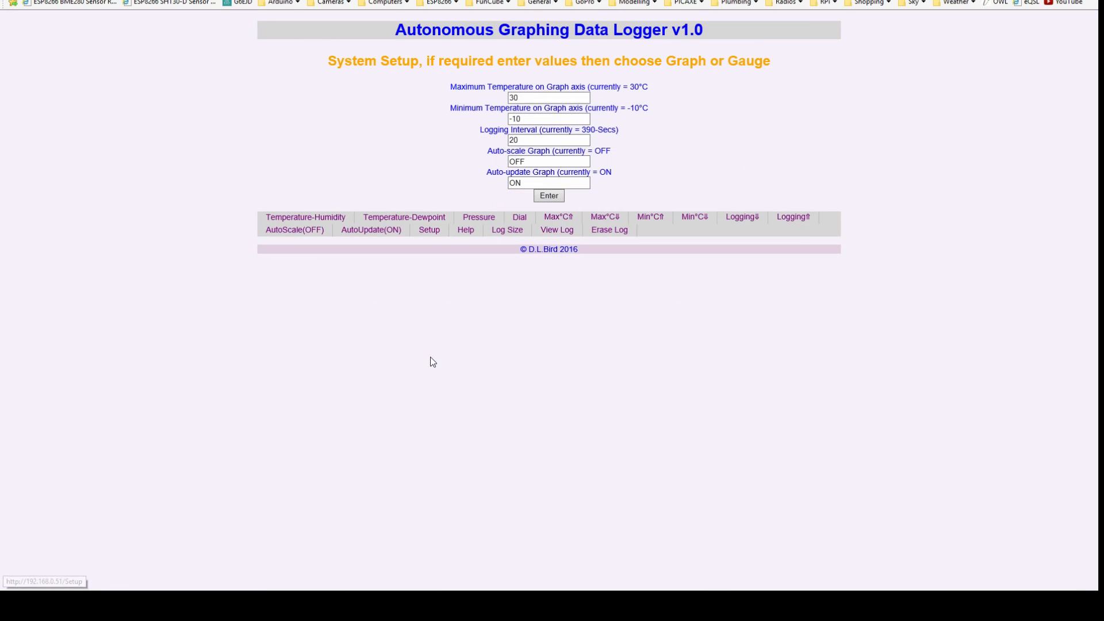
# Set the logging interval back to 300 seconds and return to the 24-hour BME280 graph
pyautogui.click(547, 139)
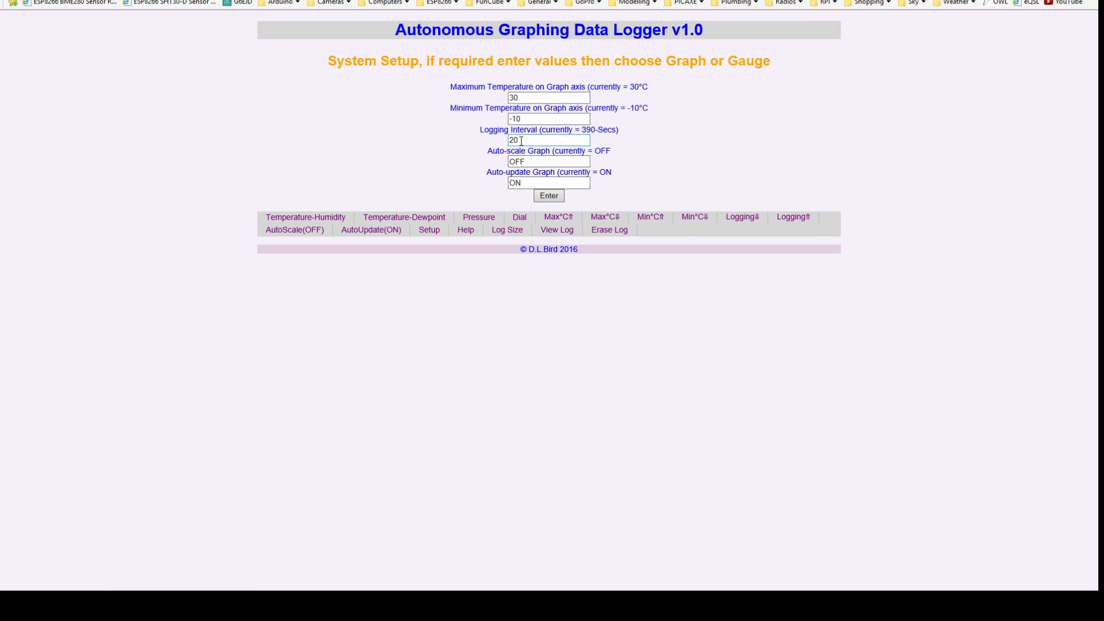
pyautogui.moveTo(404, 218)
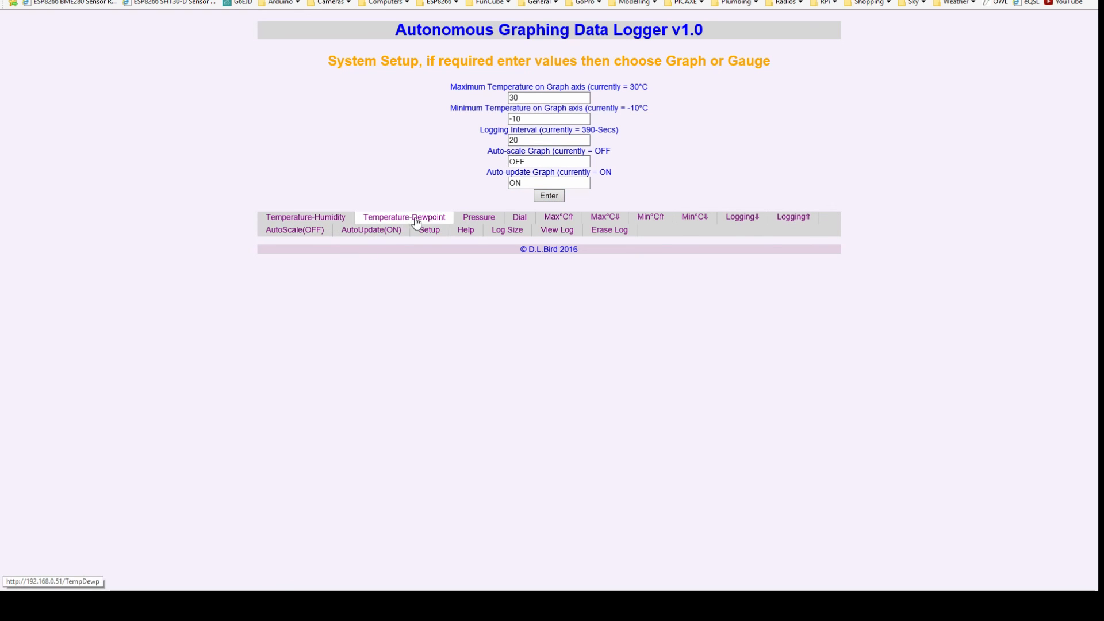
pyautogui.click(305, 217)
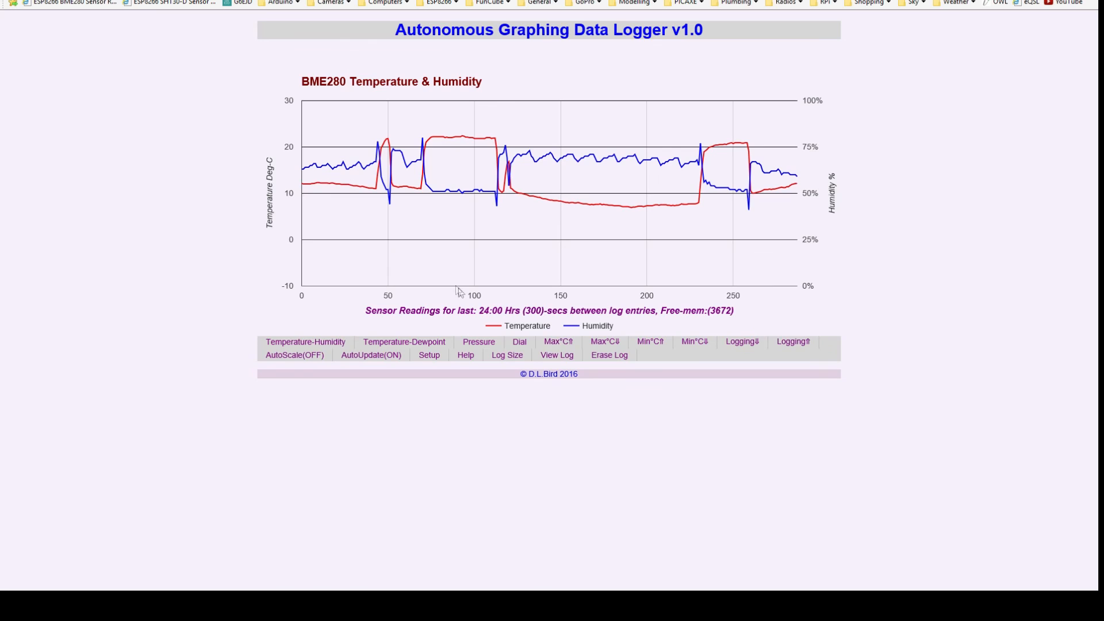
pyautogui.moveTo(545, 301)
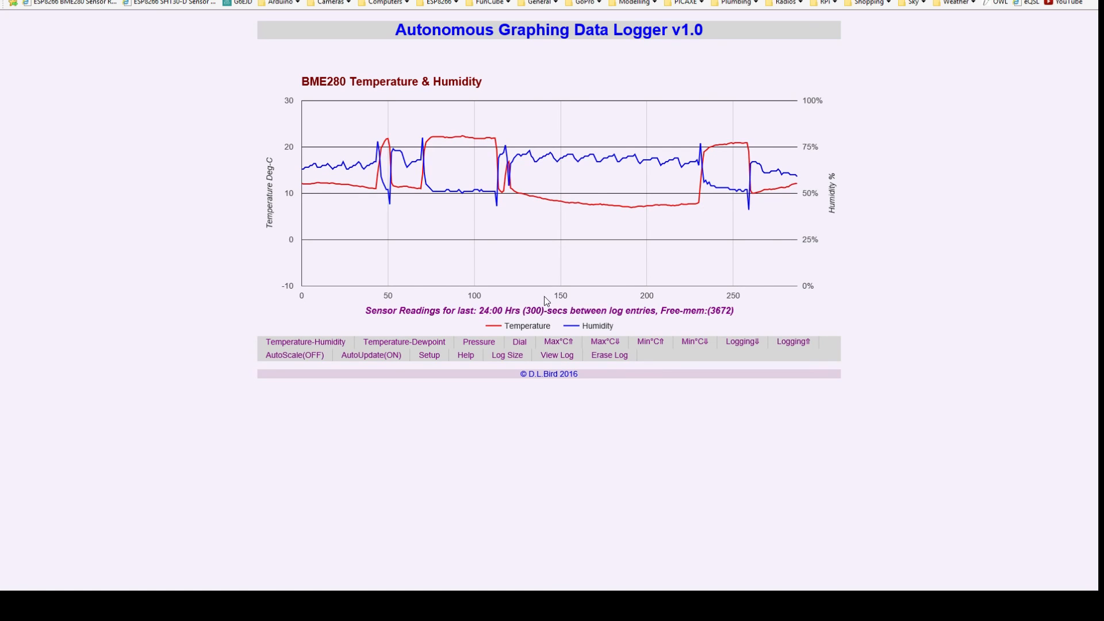
pyautogui.moveTo(572, 204)
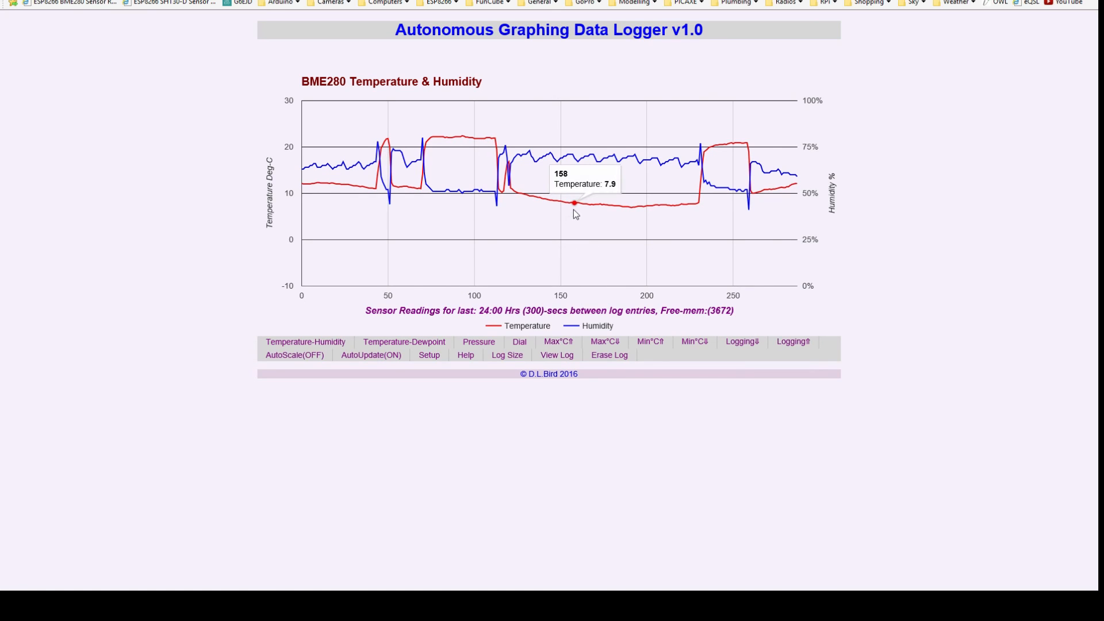
pyautogui.moveTo(368, 296)
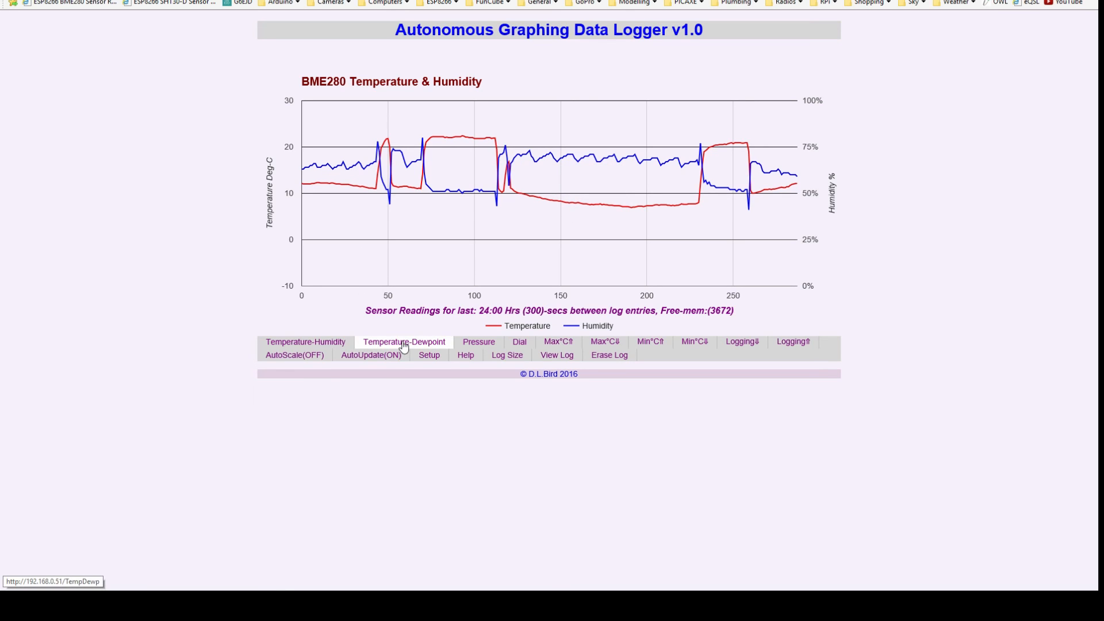
# View the temperature-dewpoint graph, then the air pressure graph with AutoScale applied
pyautogui.click(404, 341)
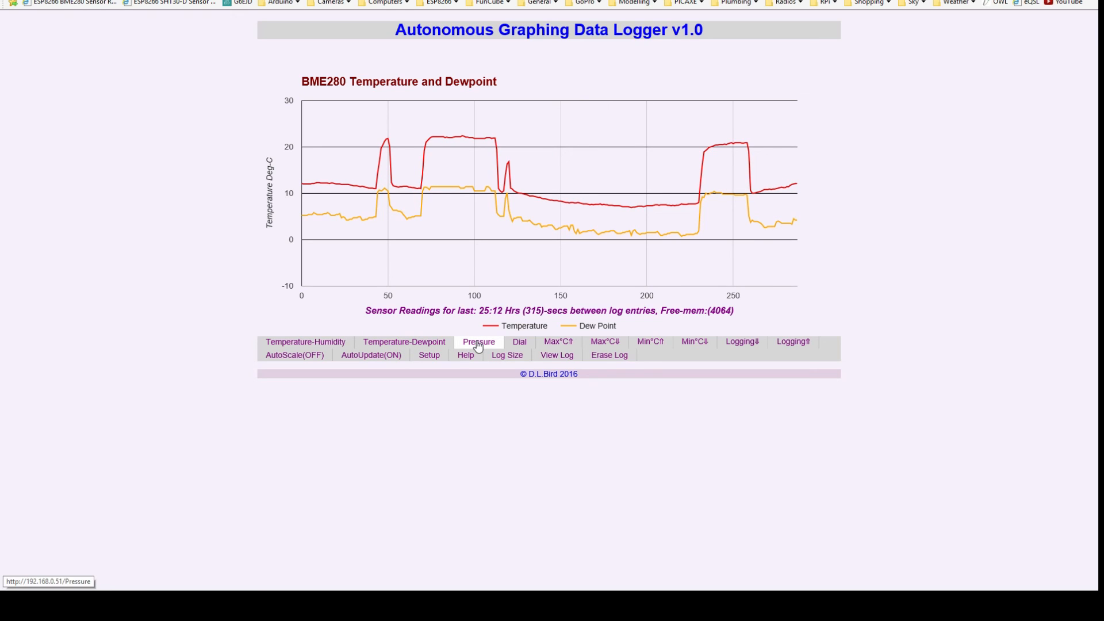
pyautogui.click(478, 341)
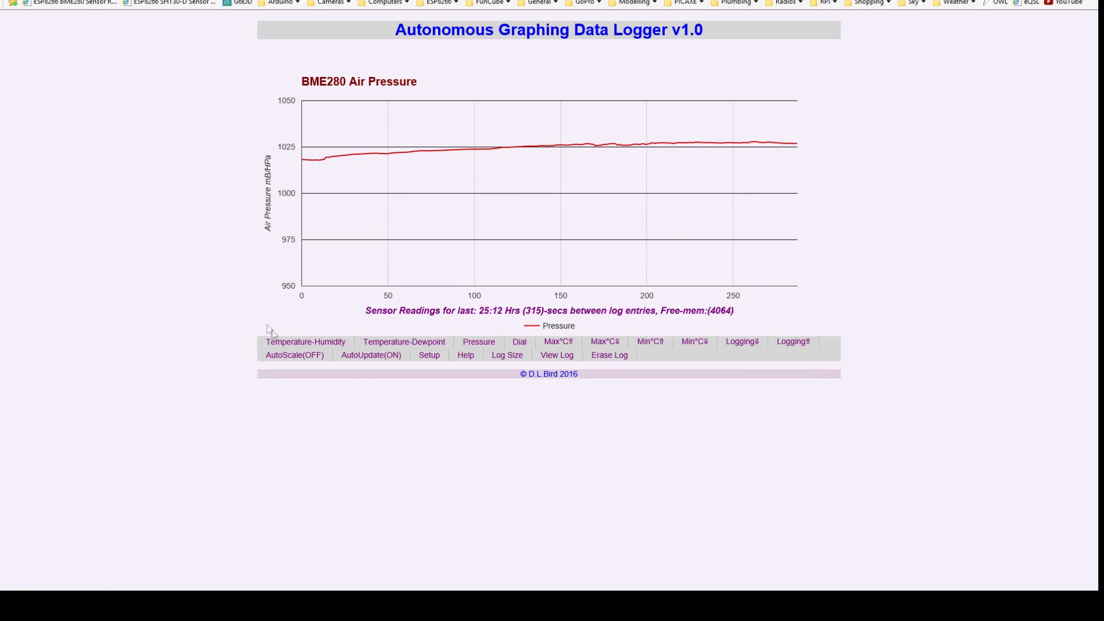
pyautogui.click(293, 354)
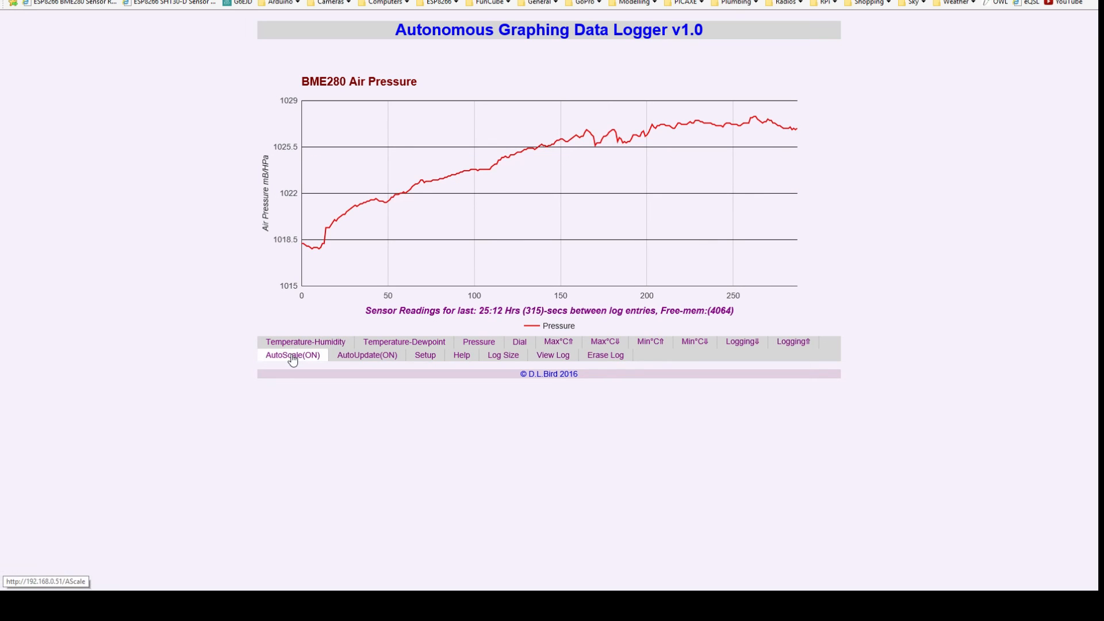
# Switch to Dial view showing 12.1 °C, 59.2 % humidity and the 1,027 mB pressure gauge
pyautogui.click(291, 356)
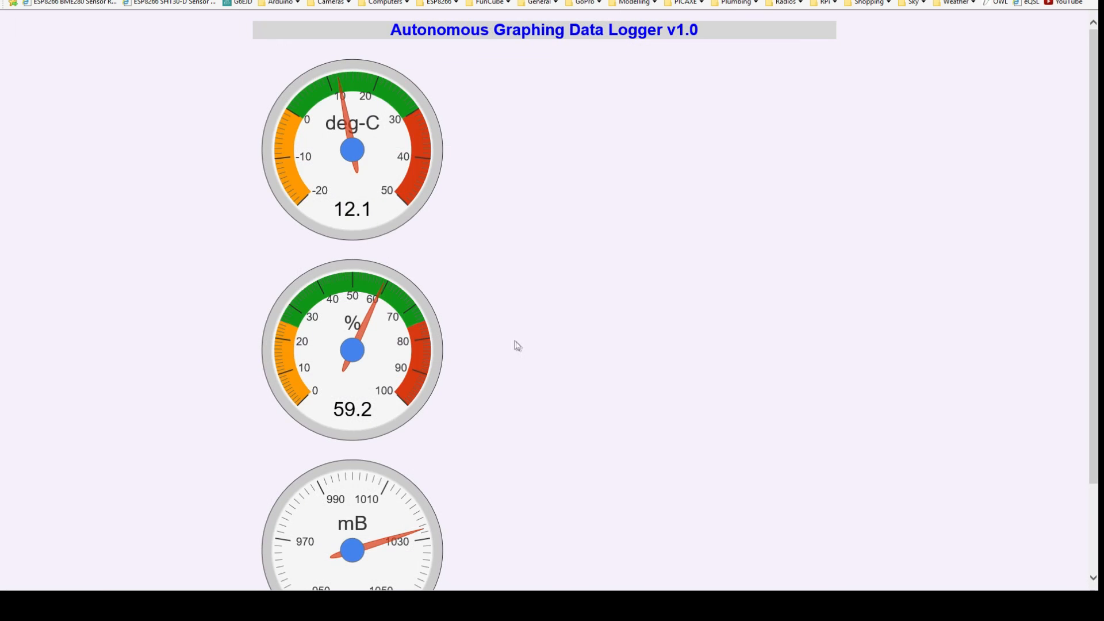
pyautogui.scroll(-3)
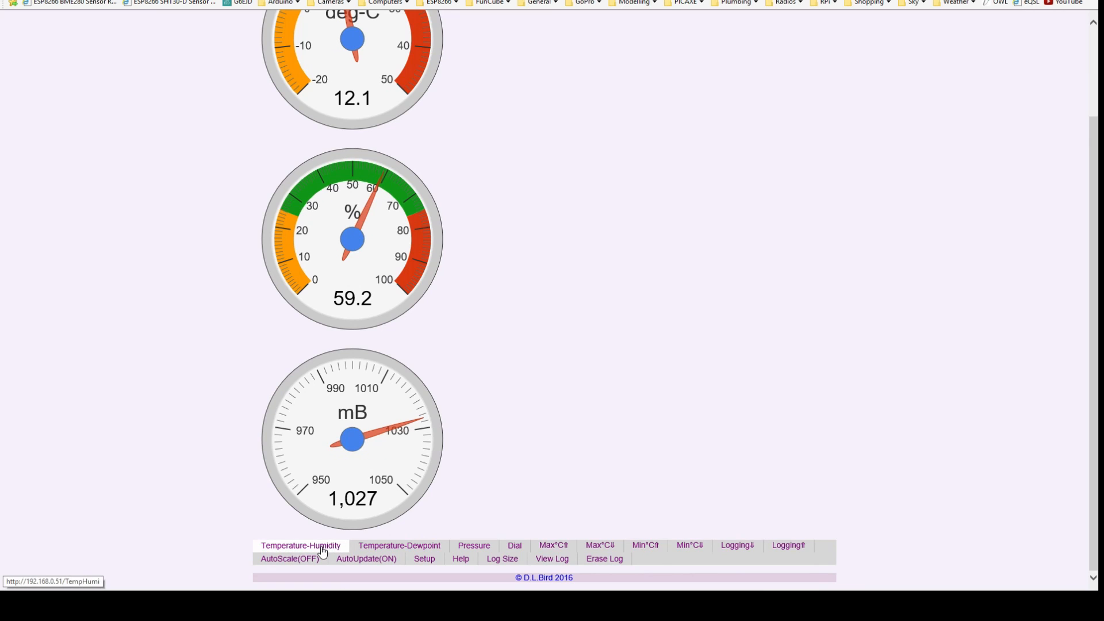
# Return to the BME280 temperature-humidity graph spanning 25:12 hours at 315-second intervals
pyautogui.click(300, 545)
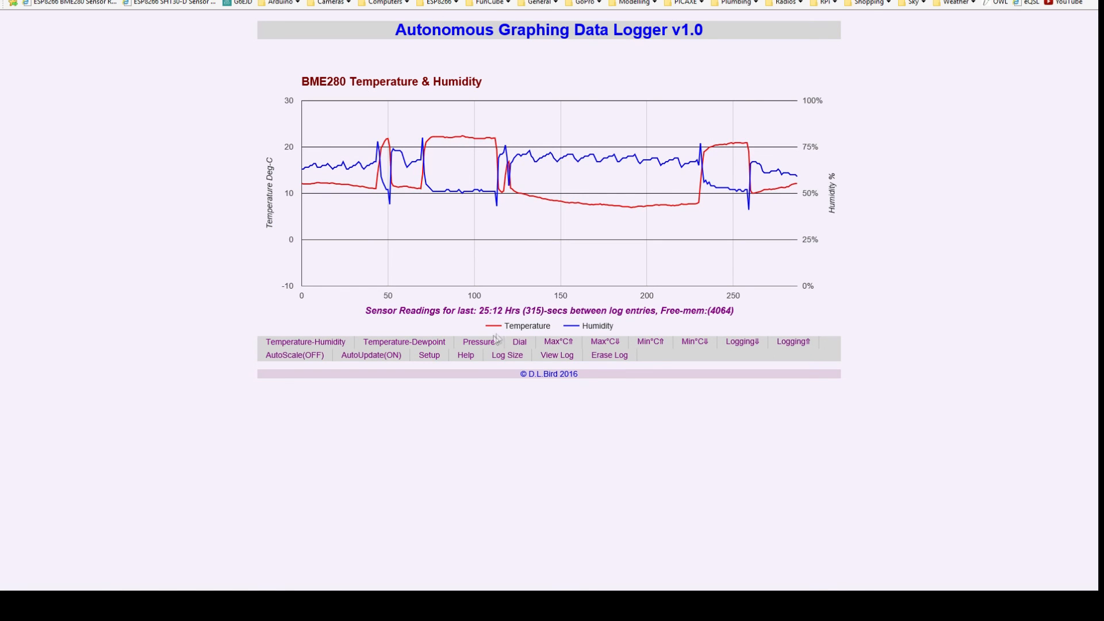
pyautogui.moveTo(479, 342)
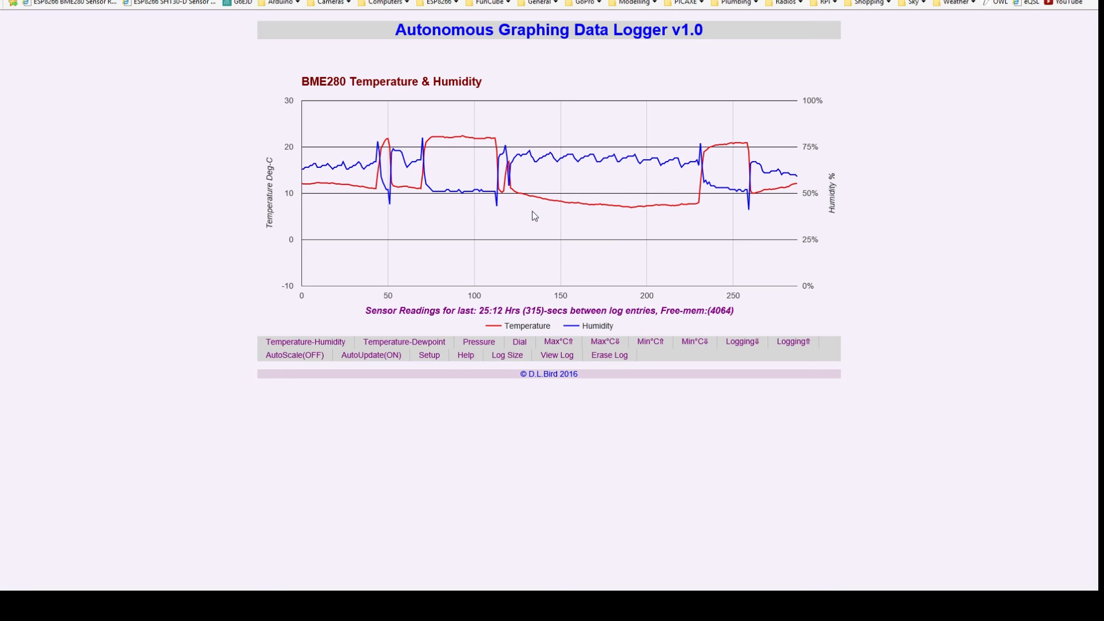
pyautogui.moveTo(413, 177)
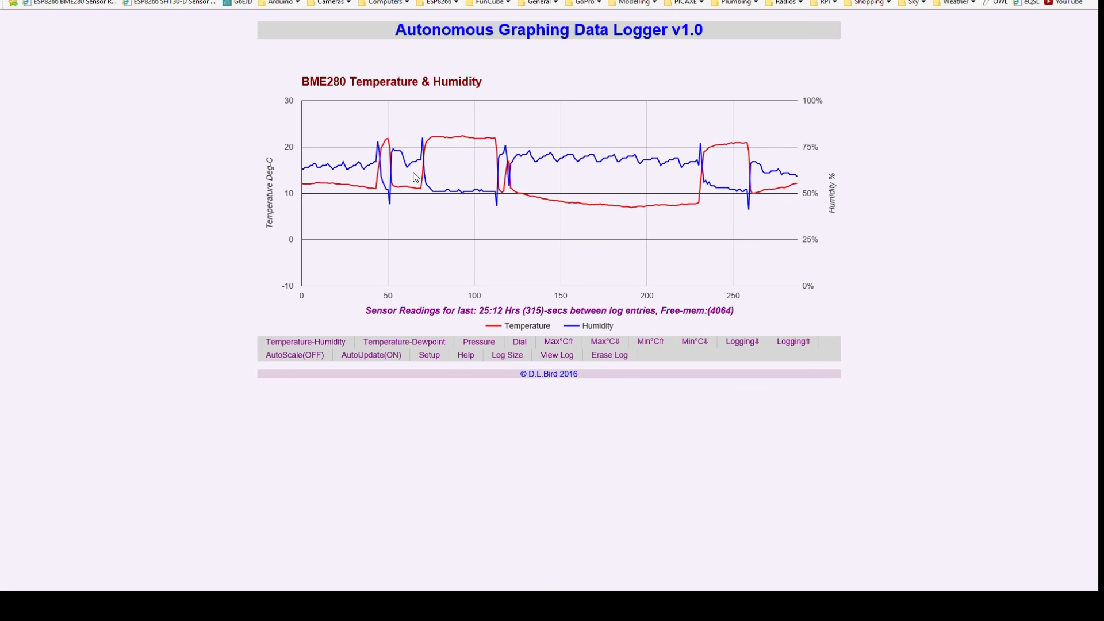